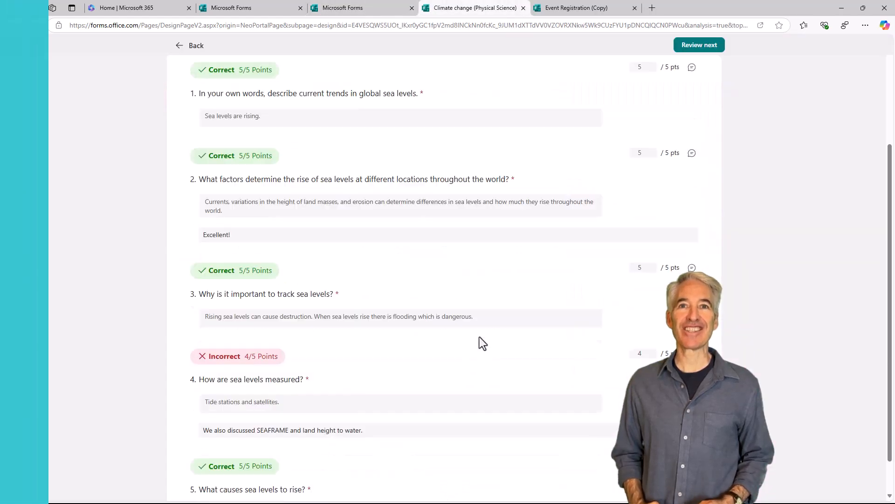
Launch Microsoft Forms from the Microsoft 365 home page app launcher.
left_click(138, 8)
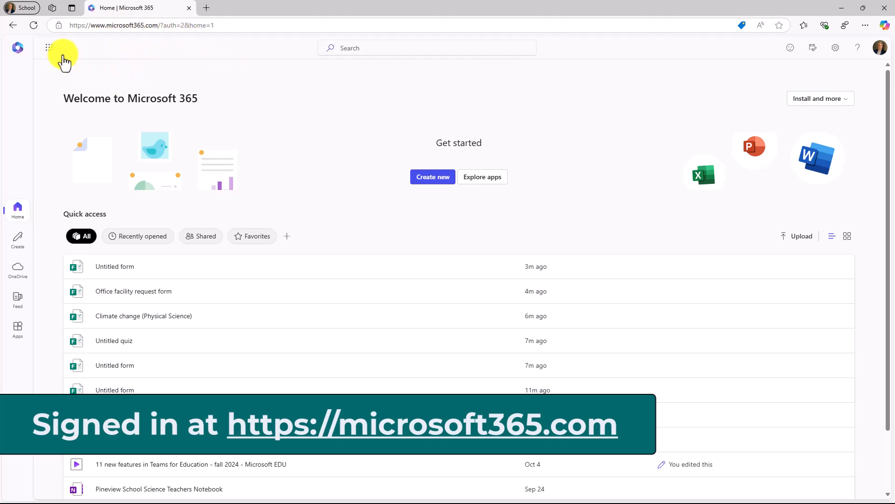
left_click(48, 48)
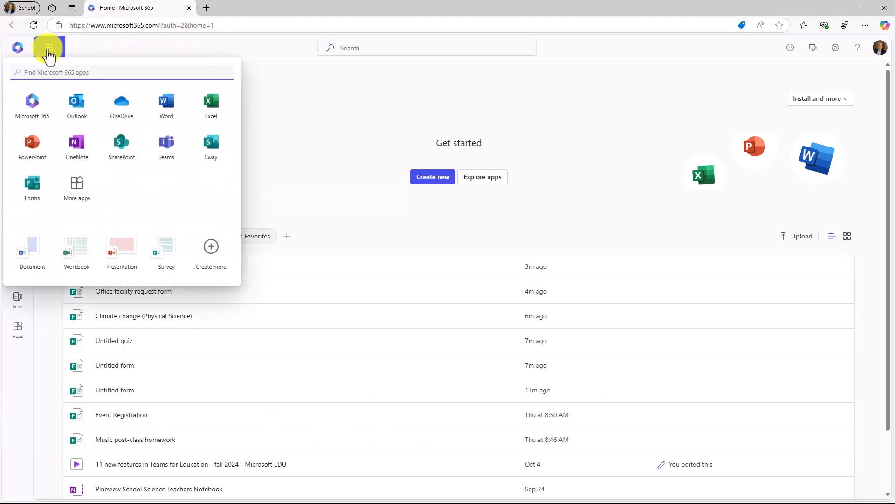
left_click(32, 186)
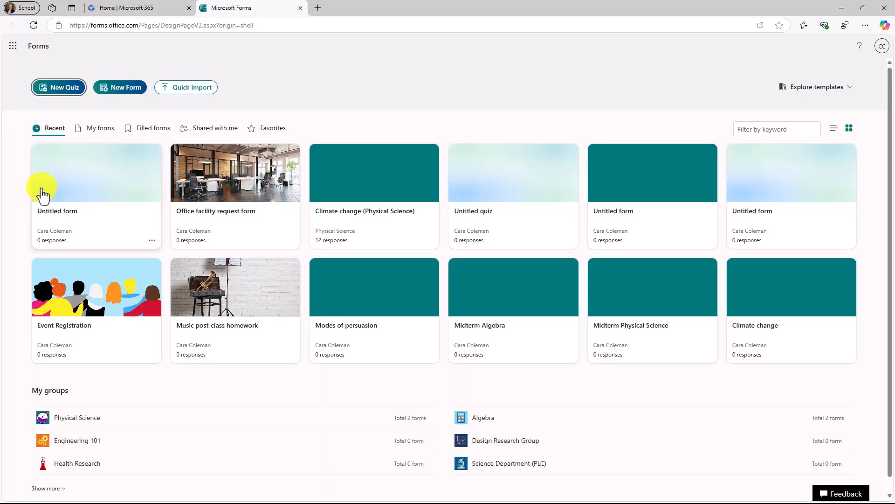
mouse_move(166, 272)
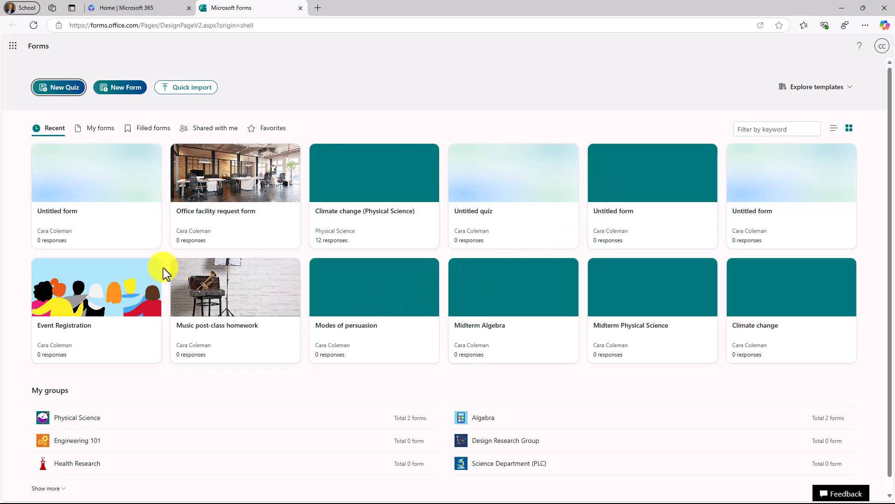
mouse_move(142, 109)
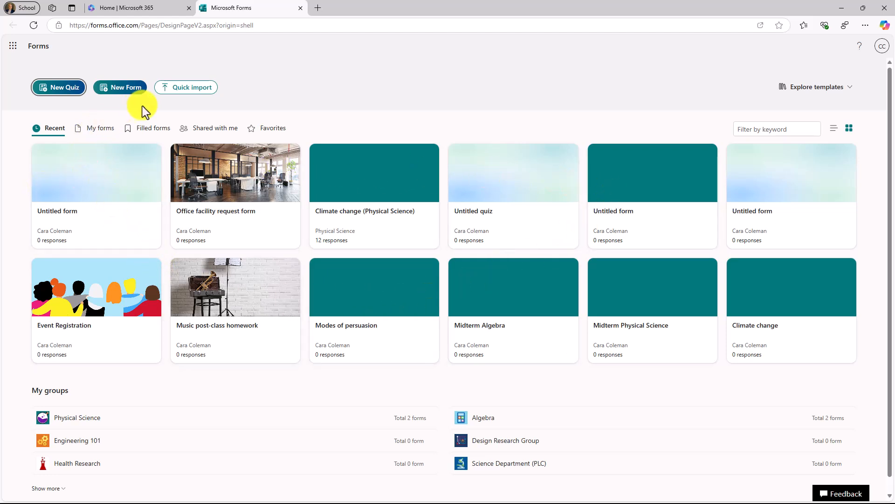
mouse_move(146, 111)
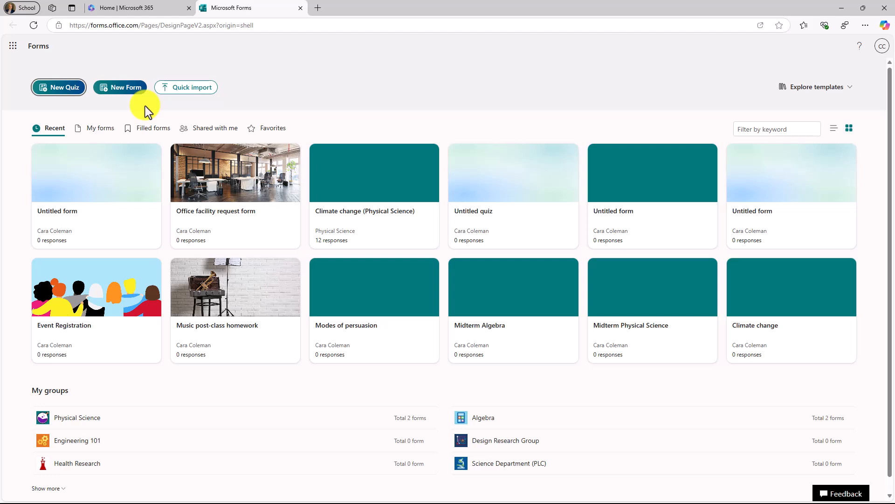
Start a new blank form, add Choice and Likert questions, then delete them.
left_click(120, 87)
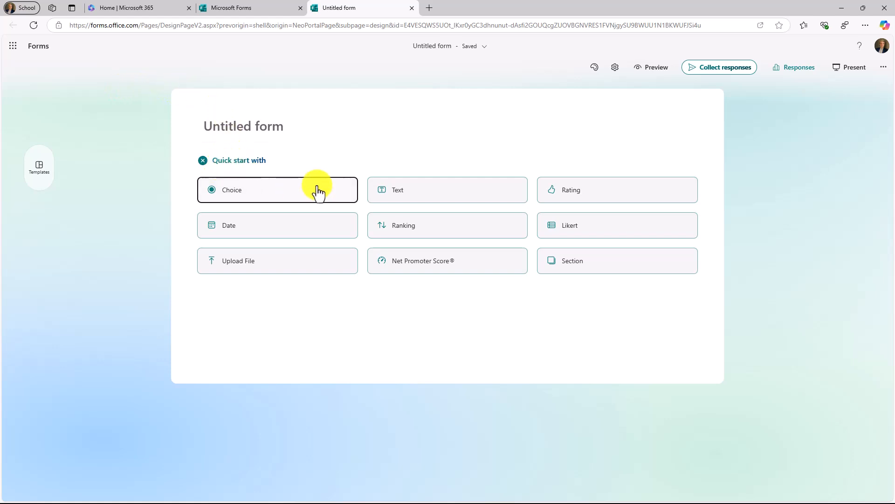
mouse_move(554, 237)
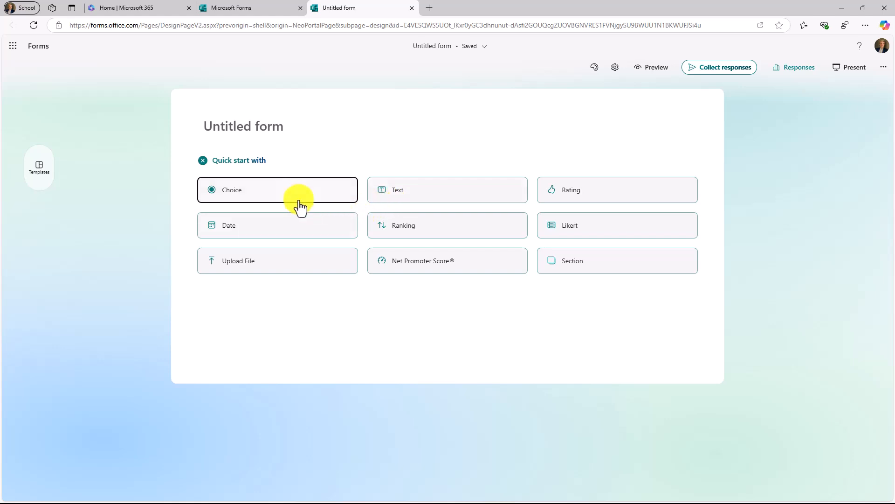
left_click(277, 190)
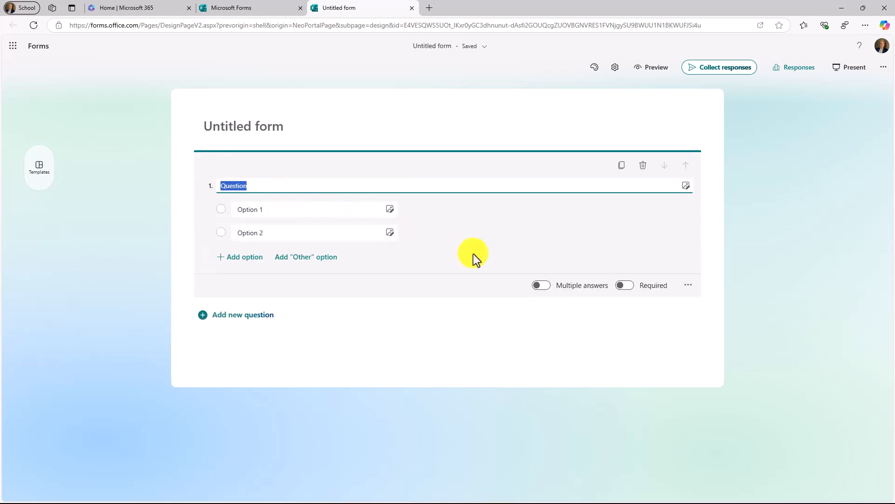
mouse_move(460, 263)
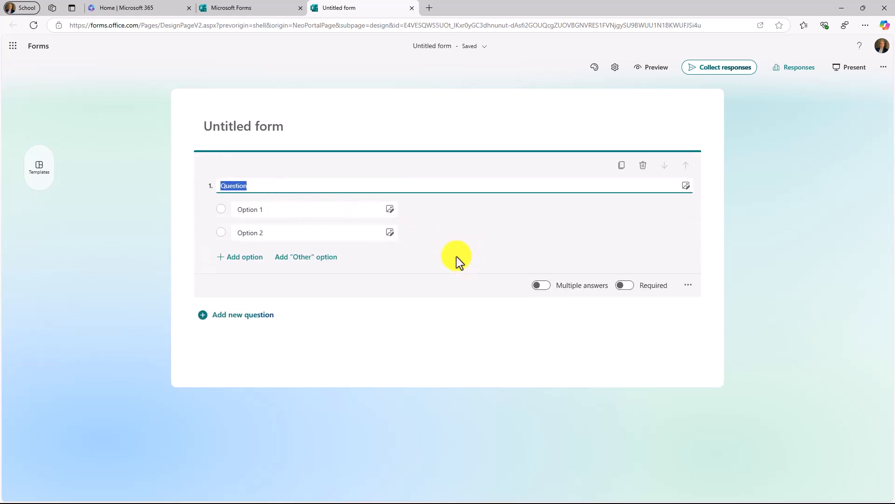
left_click(242, 315)
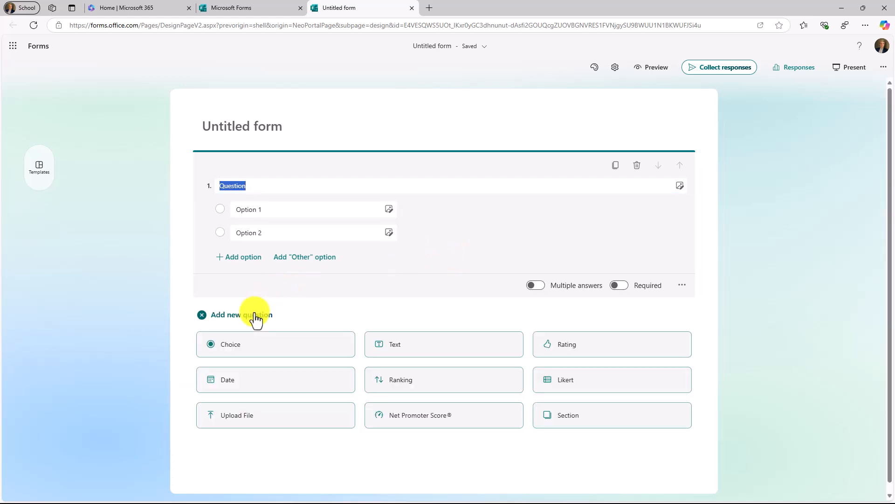
mouse_move(260, 394)
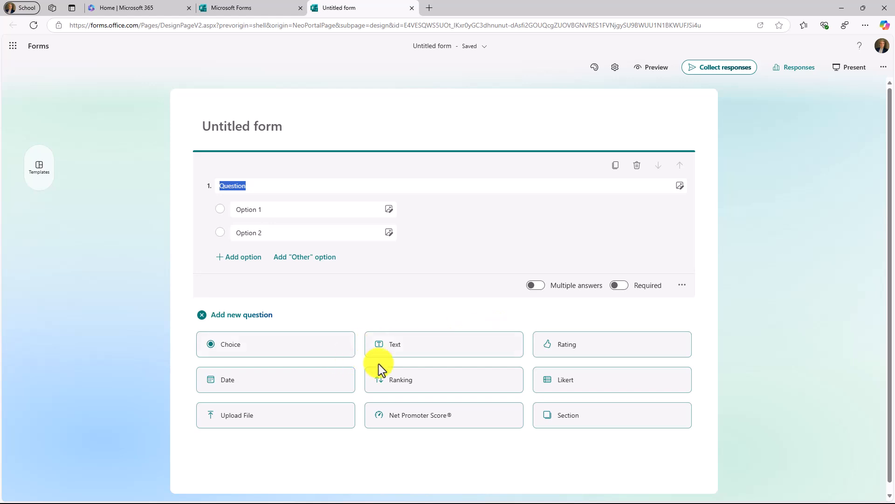
mouse_move(585, 379)
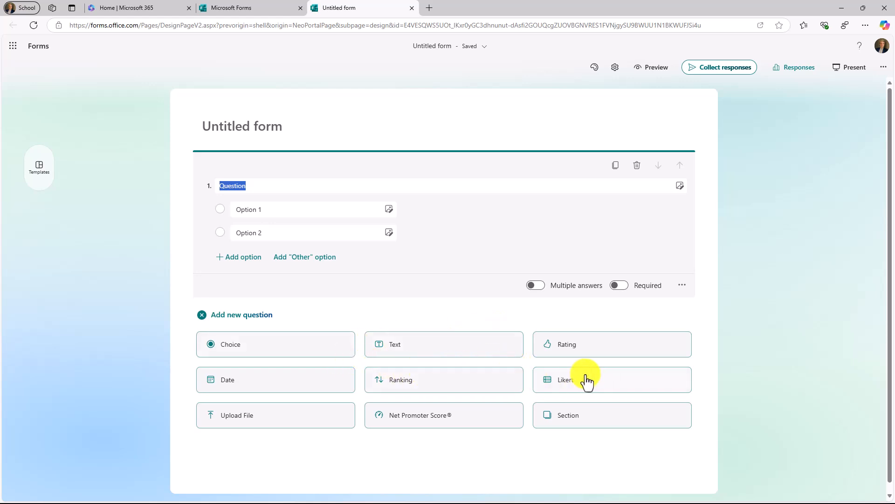
left_click(611, 379)
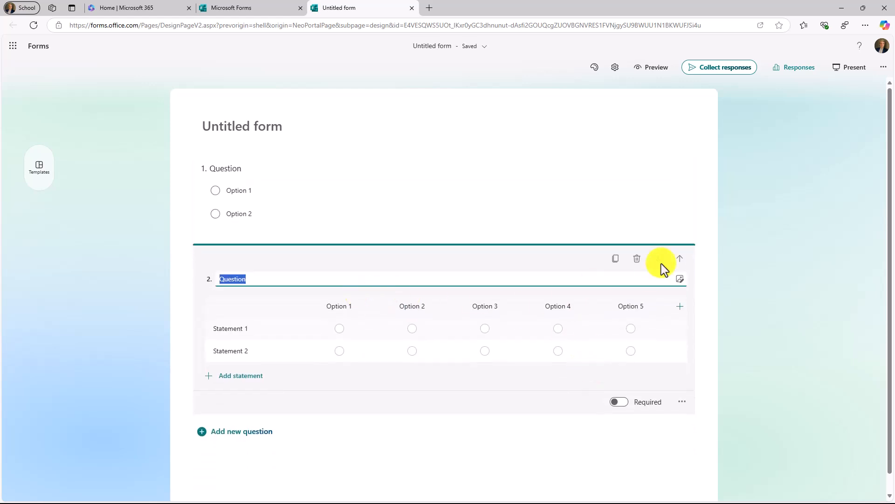
left_click(637, 258)
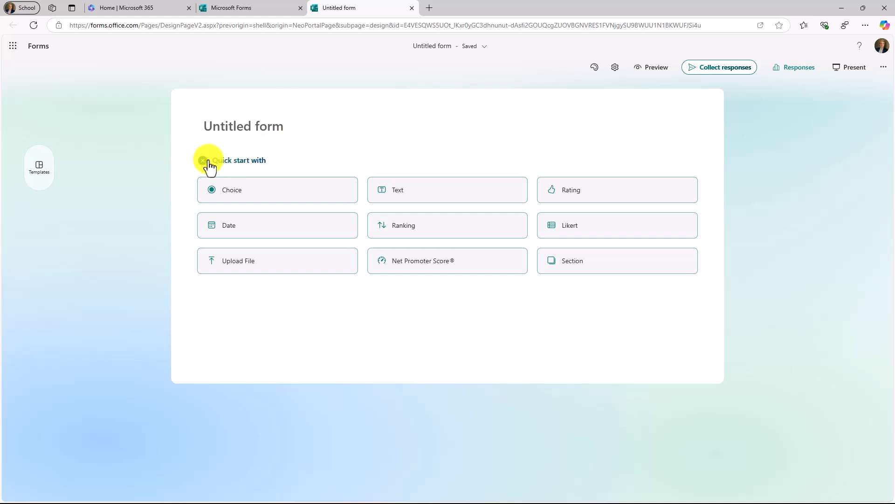
Title the new form 'TPS Report survey'.
left_click(202, 160)
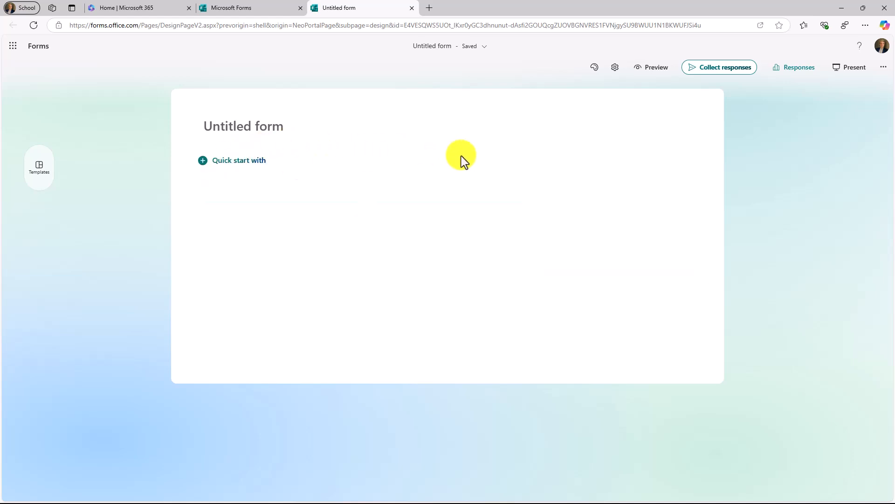
left_click(243, 126)
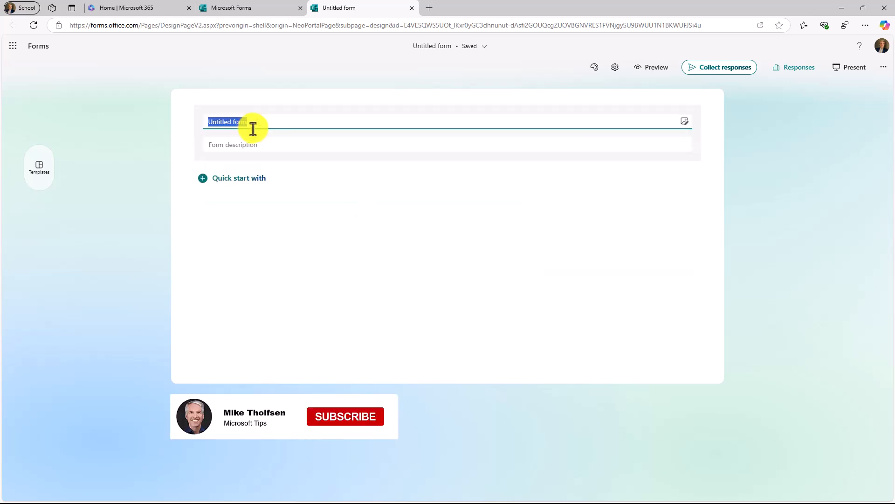
type("TPS Report survey")
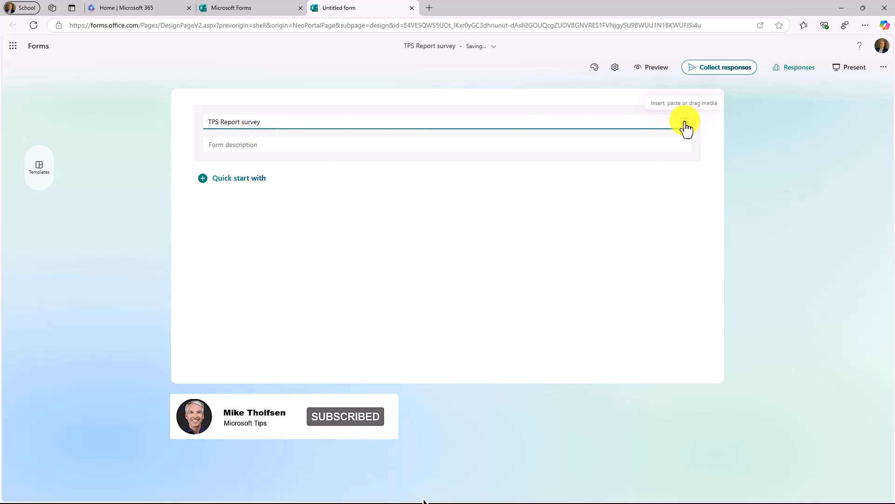
Add a picture from Image Search to the form header.
left_click(686, 124)
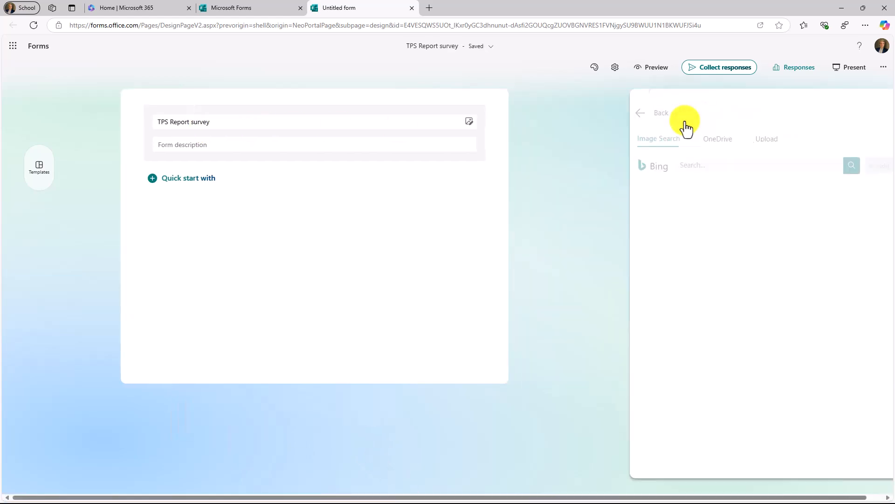
left_click(661, 112)
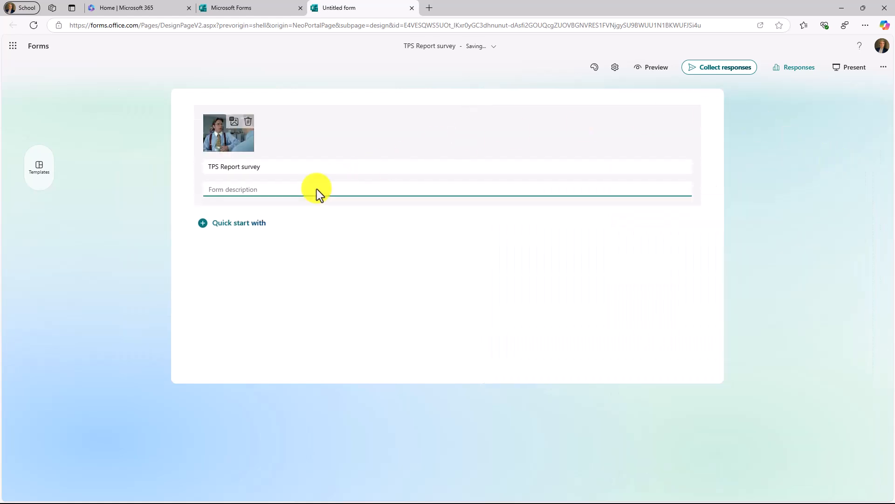
left_click(202, 223)
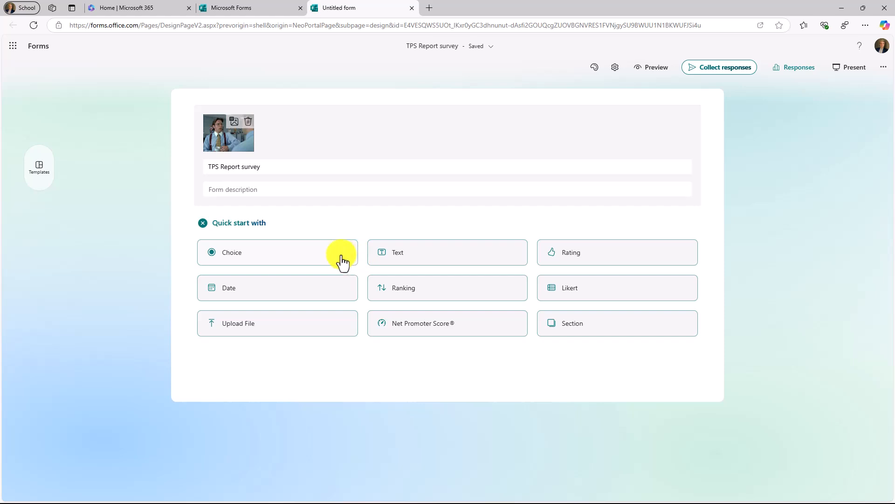
mouse_move(38, 168)
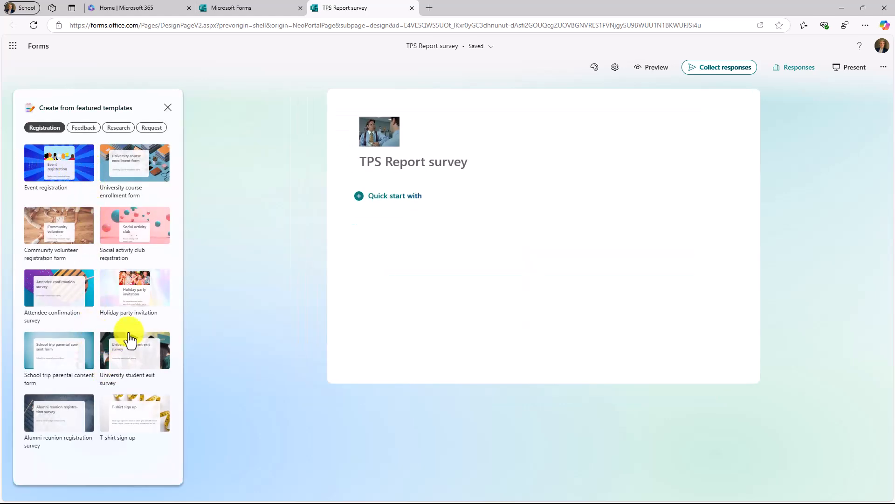
mouse_move(84, 127)
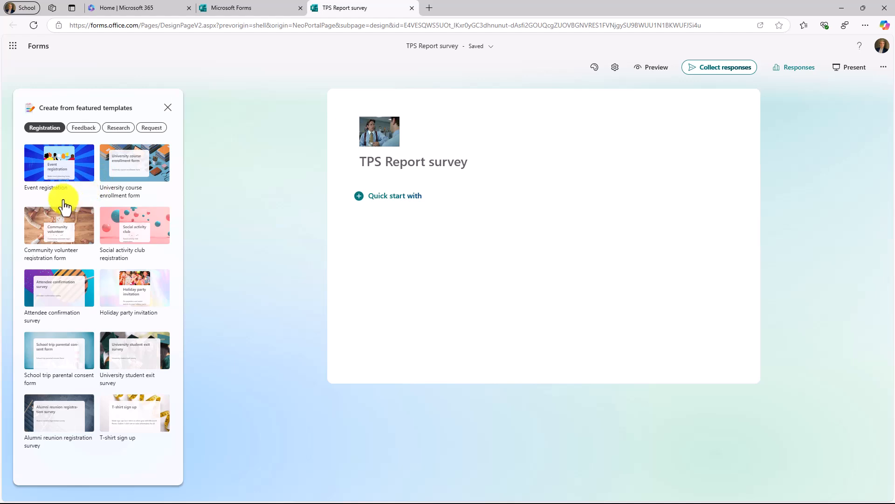
Browse Feedback and Research templates, then replace the form with Competitive analysis study.
left_click(83, 127)
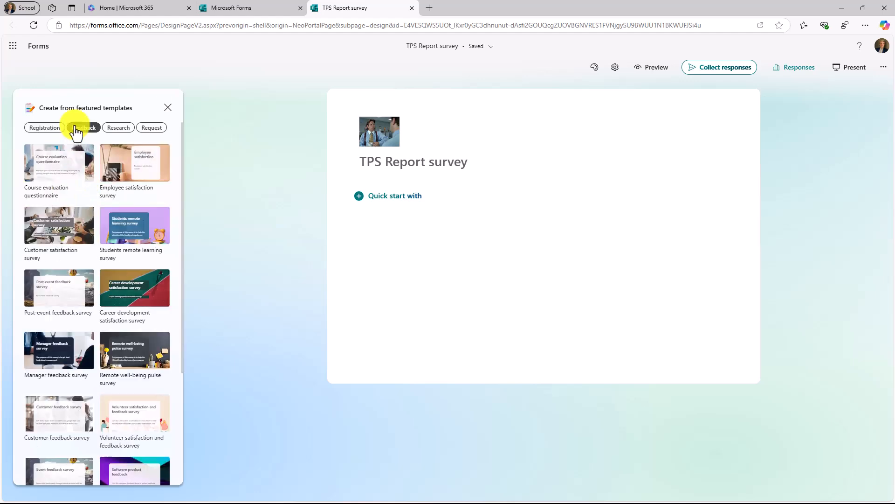
left_click(118, 128)
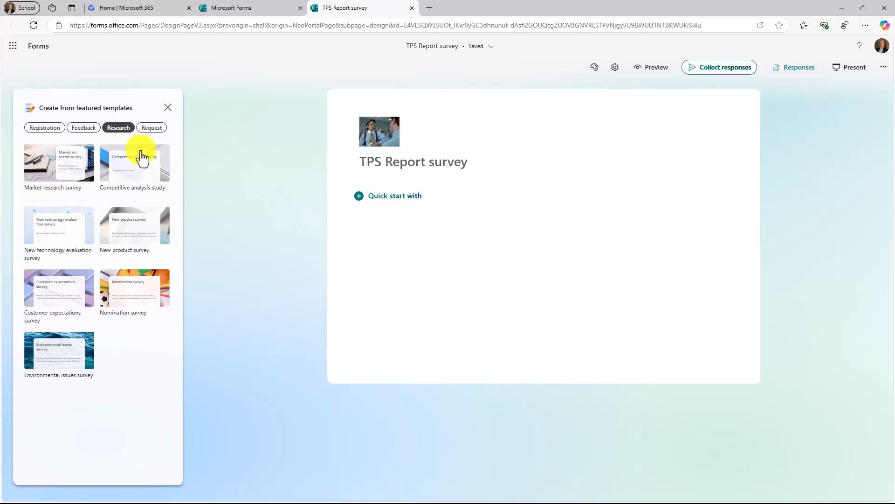
mouse_move(142, 180)
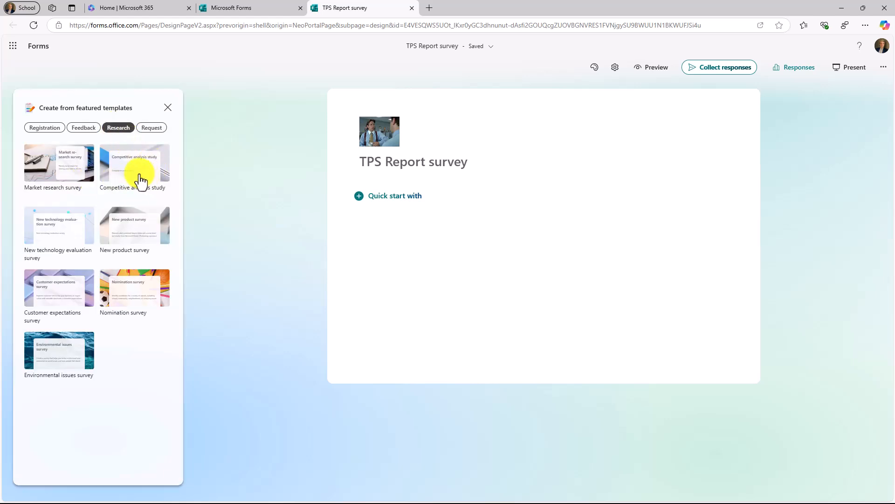
left_click(135, 166)
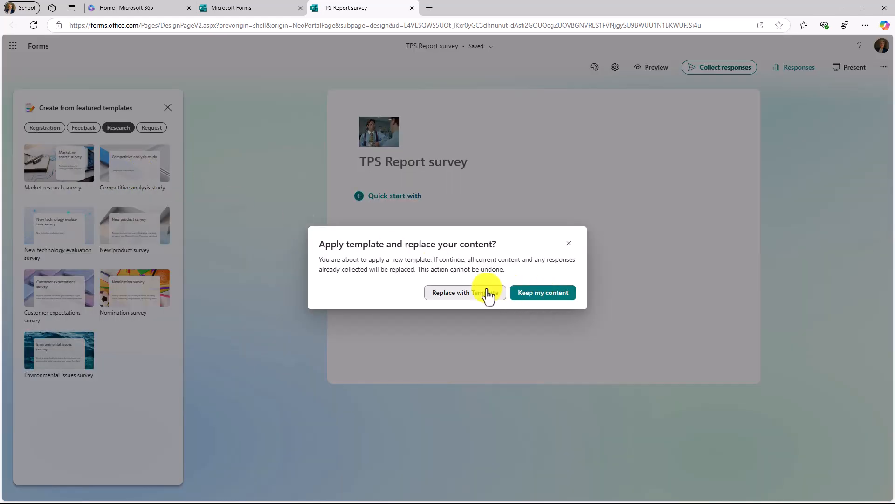
left_click(457, 292)
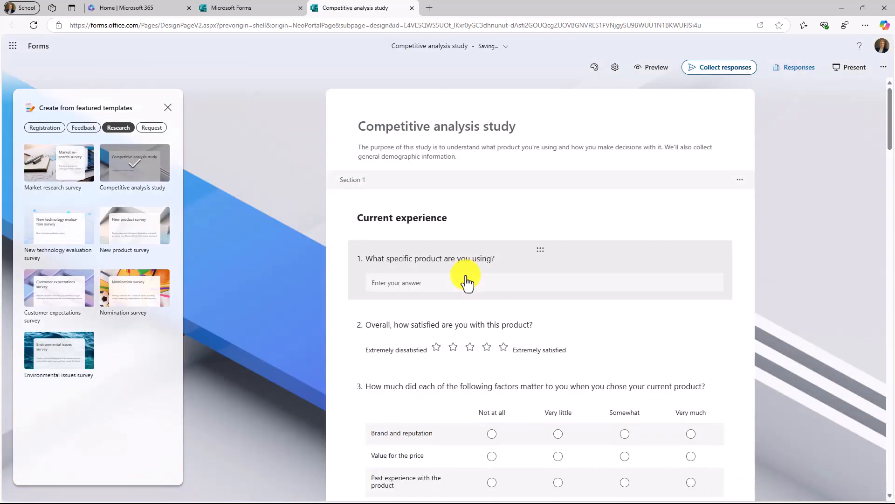
Scroll through the template's questions and return to the Registration templates.
scroll("down", 3)
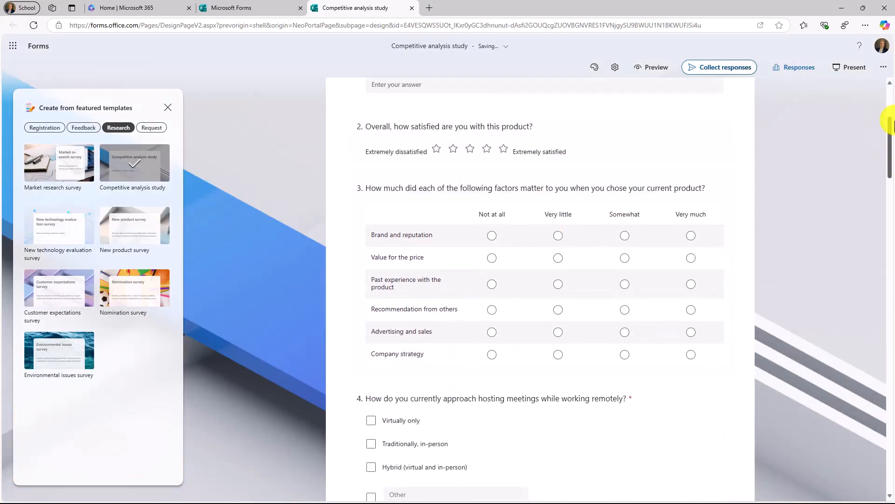
scroll("down", 3)
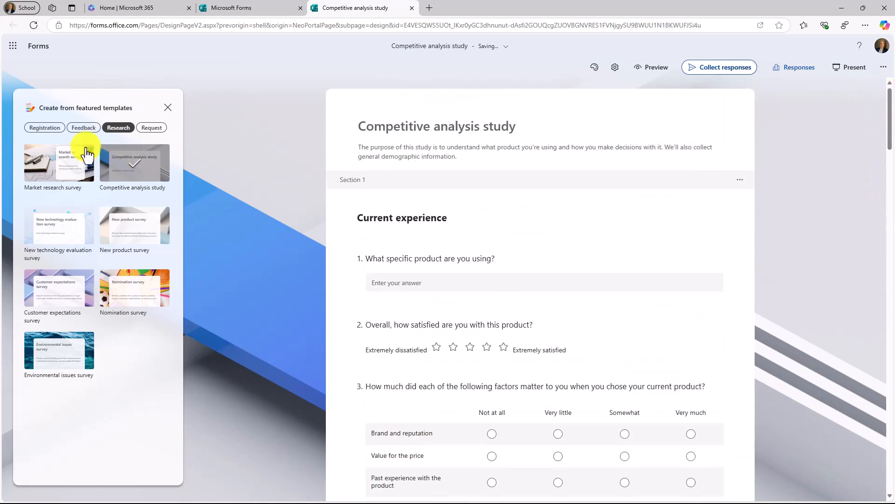
left_click(45, 128)
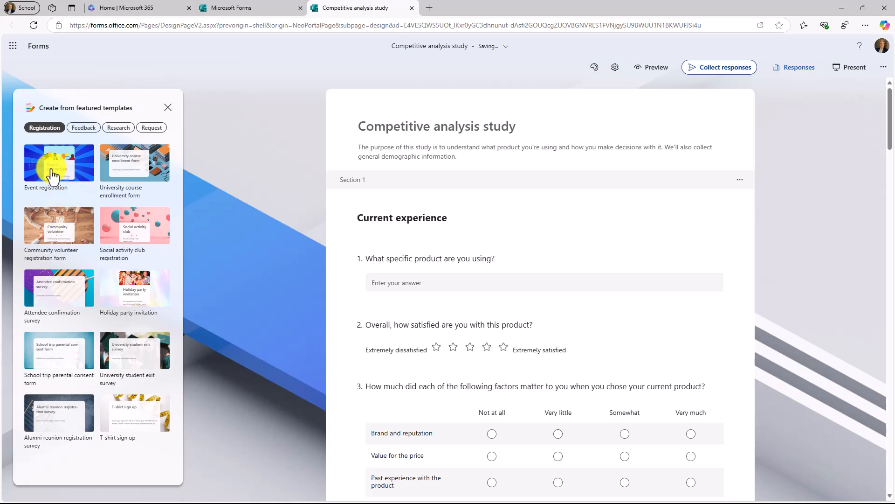
Apply the Event registration template and preview it on computer, trying Immersive Reader.
left_click(59, 162)
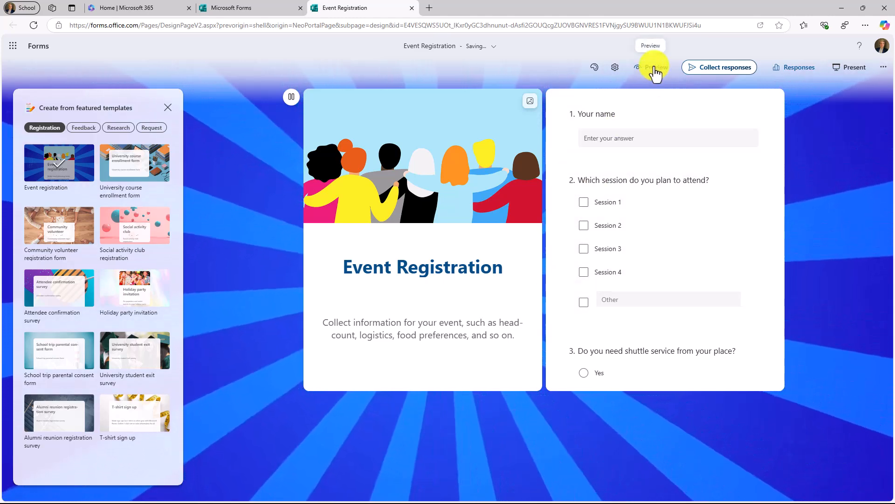
left_click(651, 66)
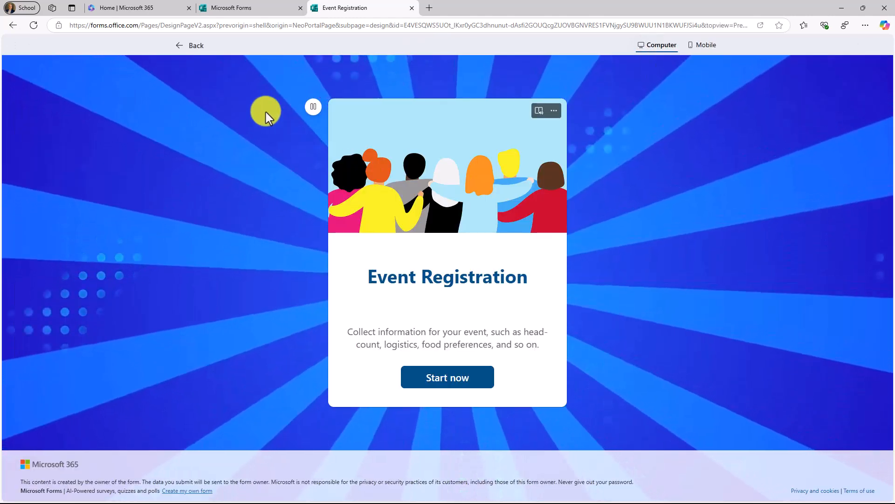
left_click(447, 377)
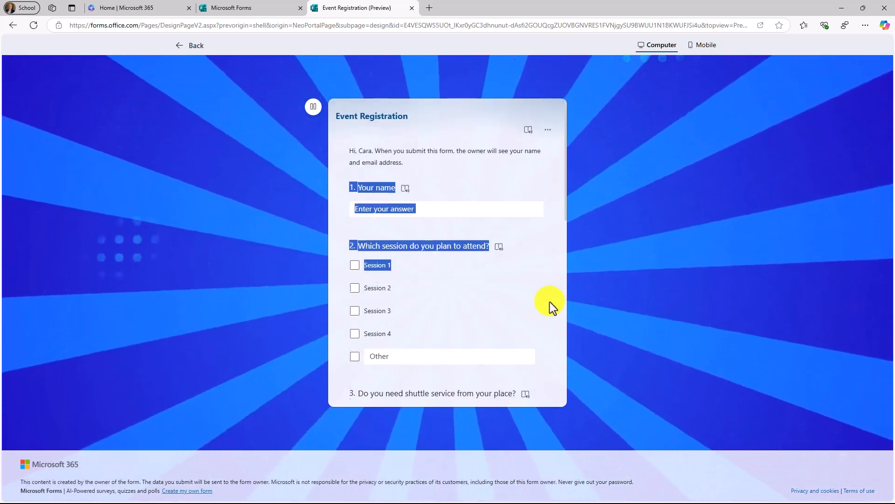
scroll("down", 3)
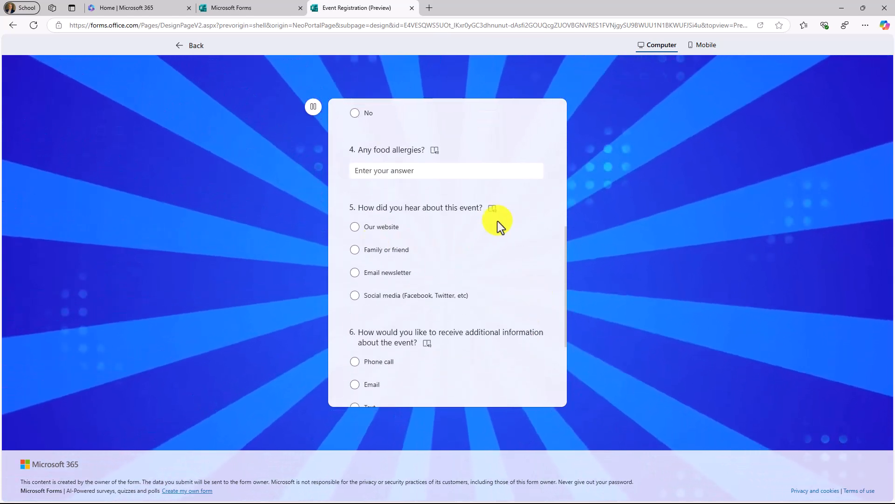
left_click(492, 207)
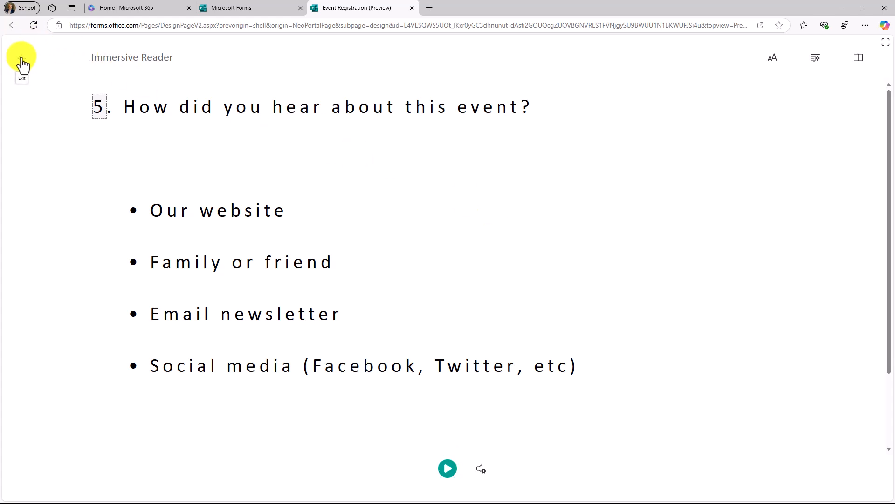
left_click(21, 57)
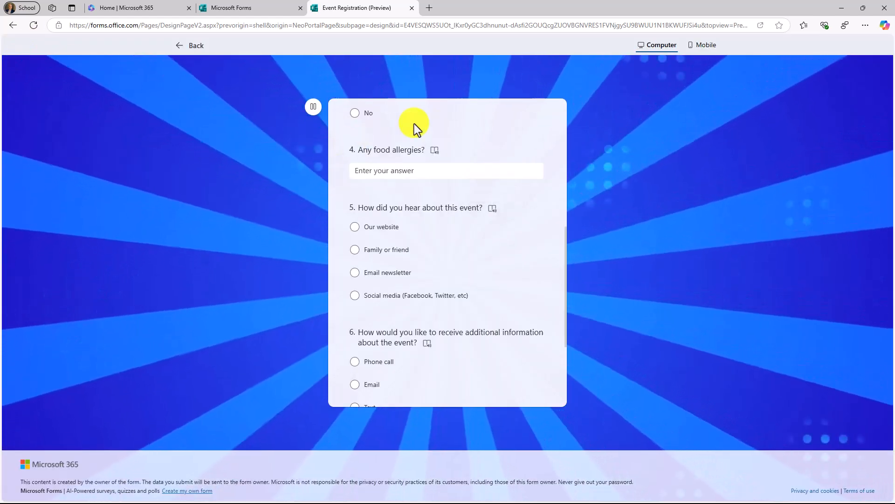
Preview the form in Mobile view, then return to the editor.
left_click(705, 44)
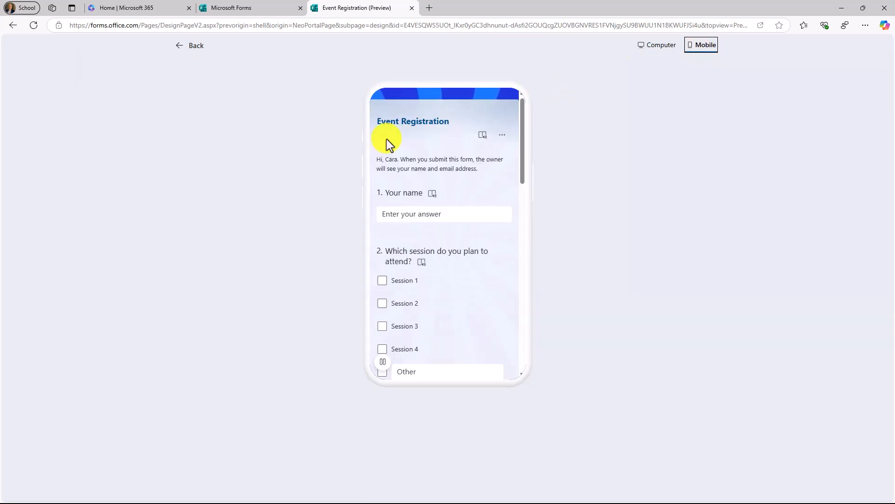
scroll("down", 3)
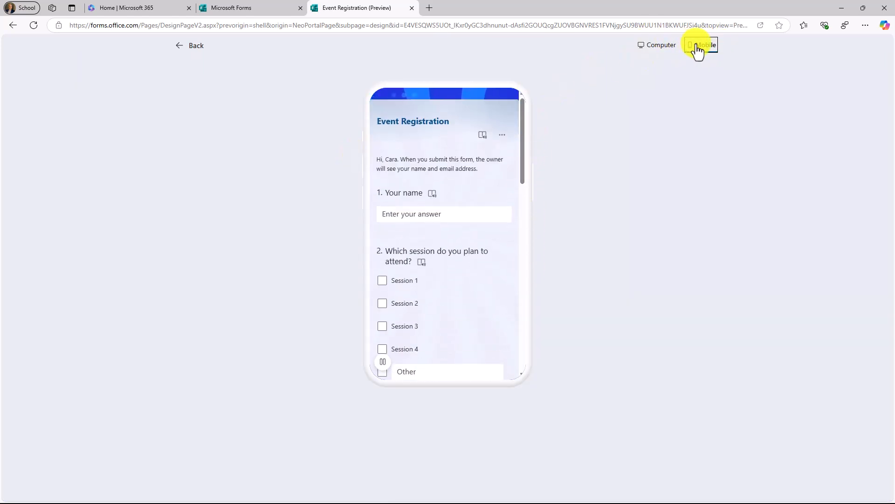
left_click(190, 45)
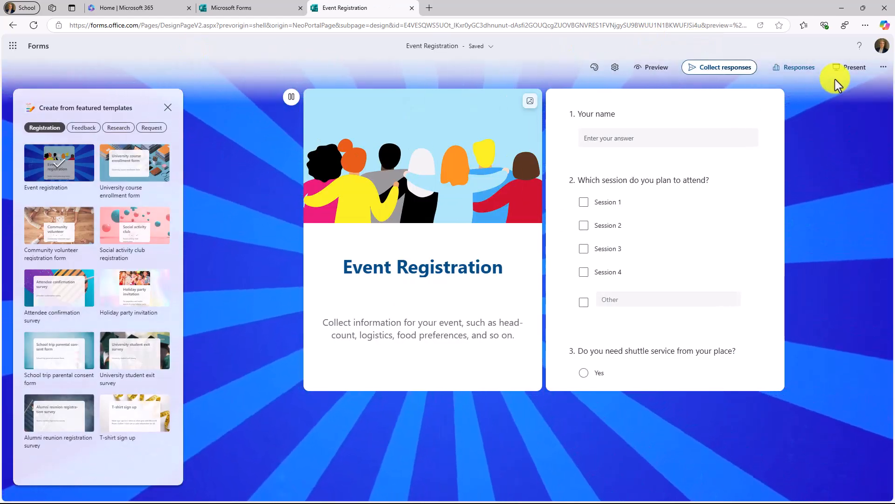
mouse_move(615, 67)
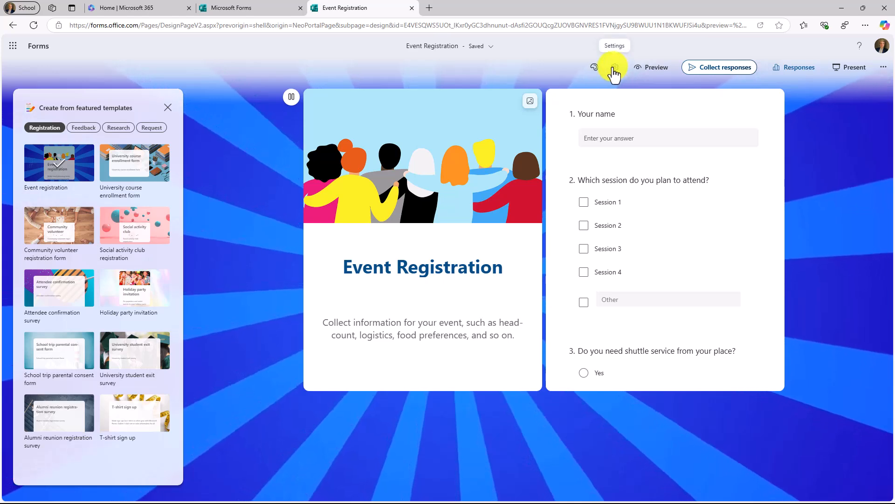
left_click(615, 67)
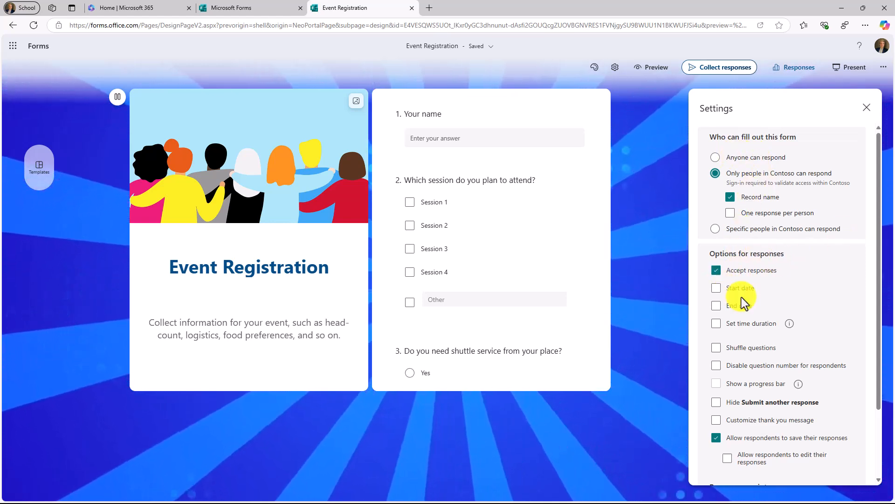
mouse_move(753, 329)
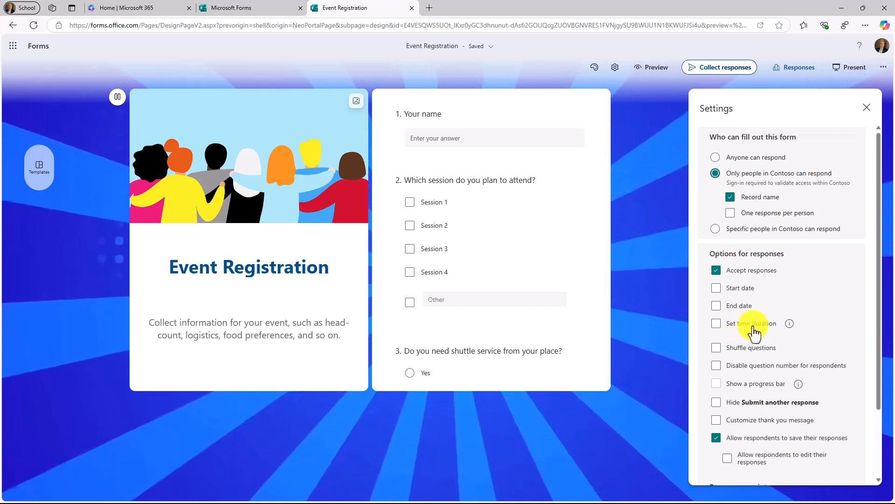
scroll("down", 3)
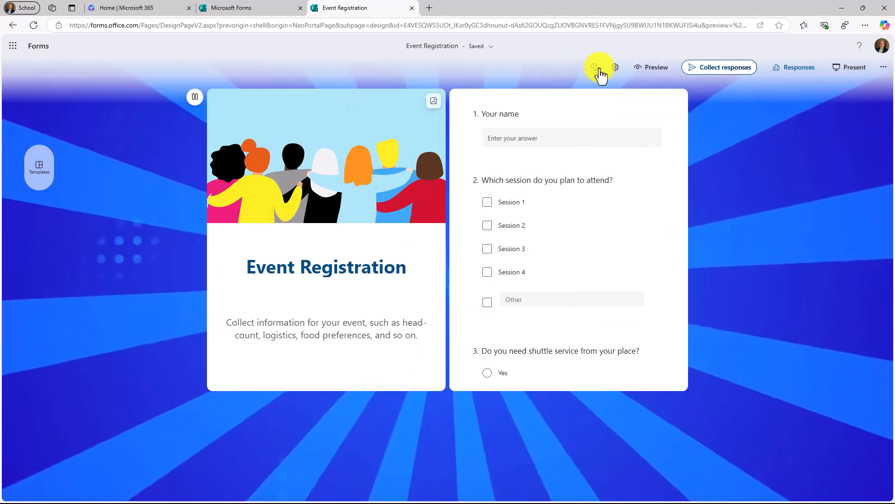
In Style, try the title-over-image, boxed title, plain and other cover layouts.
left_click(599, 66)
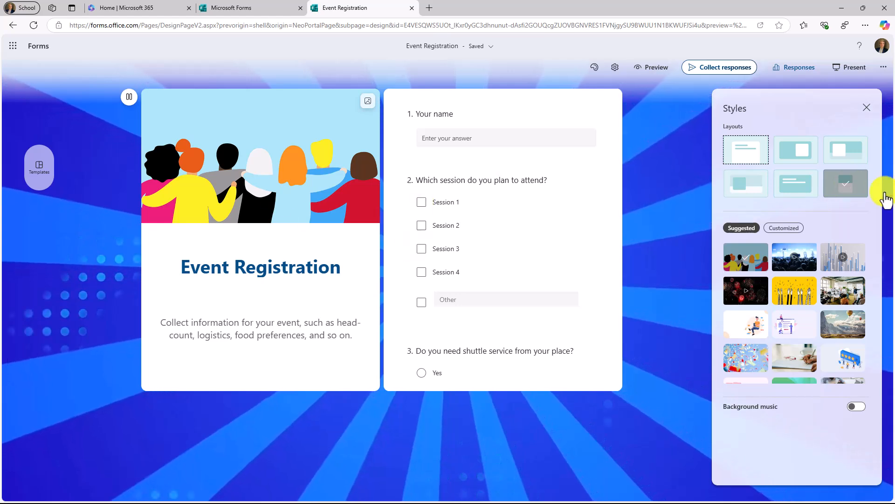
left_click(794, 183)
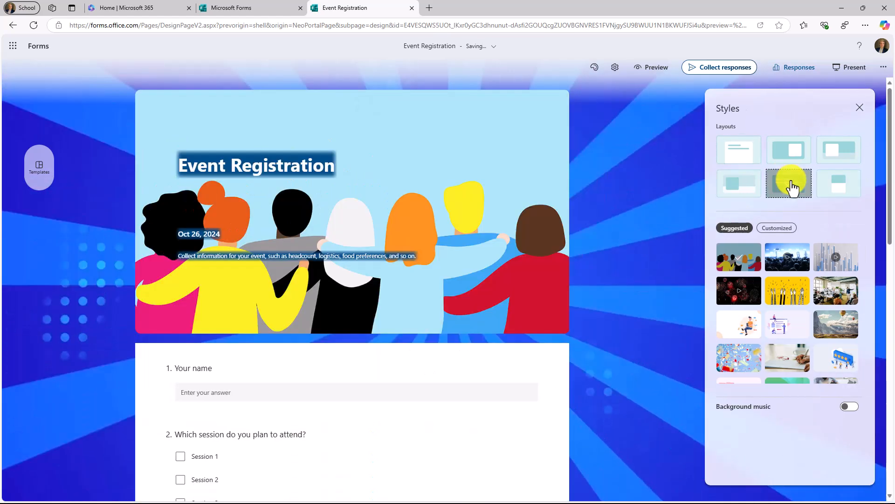
left_click(738, 184)
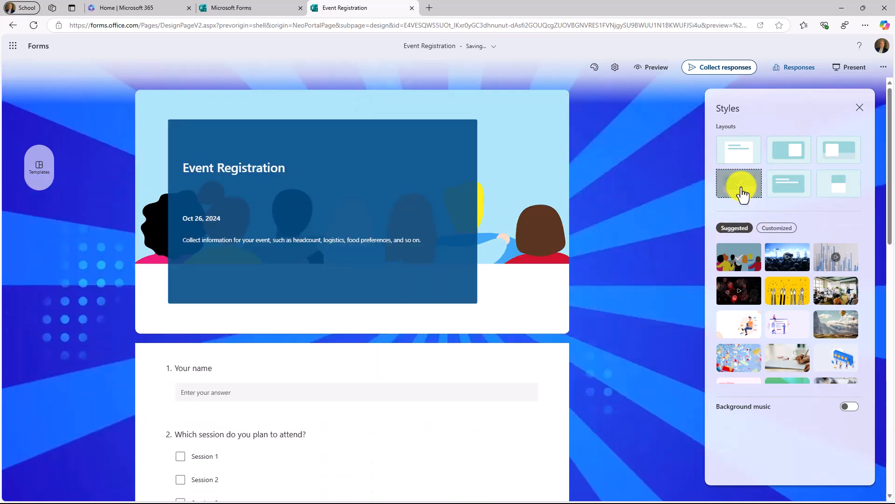
left_click(738, 150)
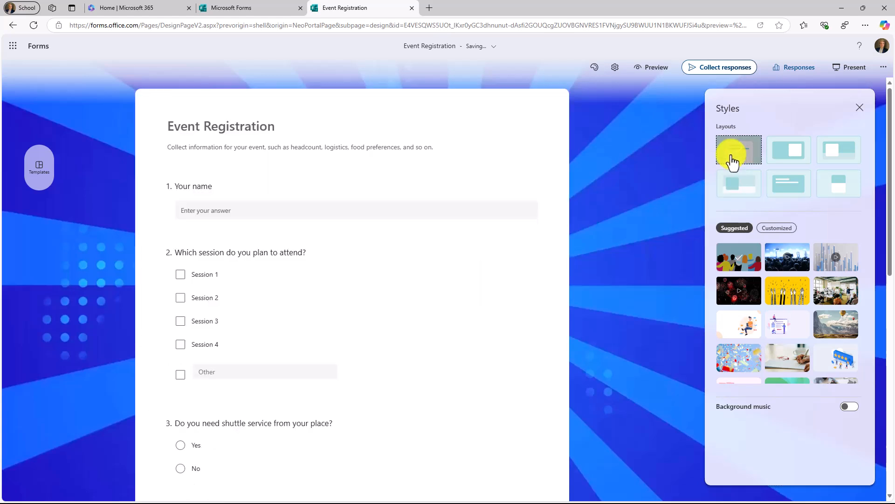
left_click(789, 149)
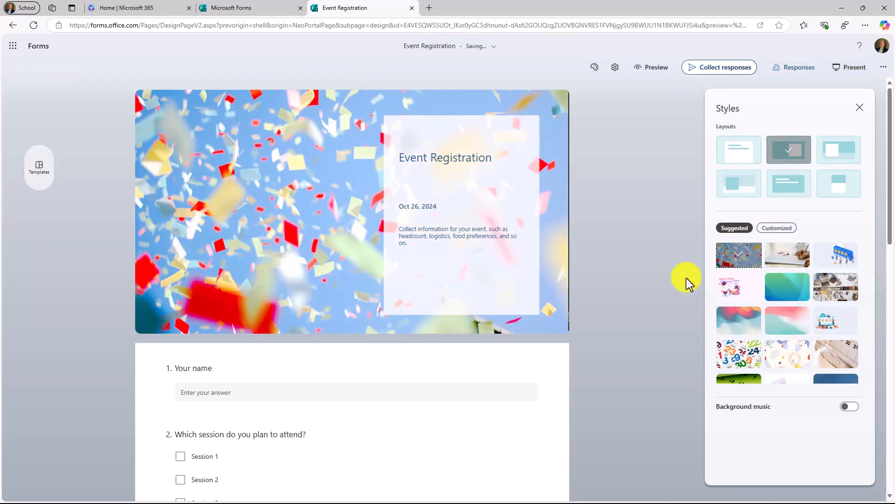
Try the pastel wave and custom backgrounds, then keep the title-card cover layout.
left_click(738, 320)
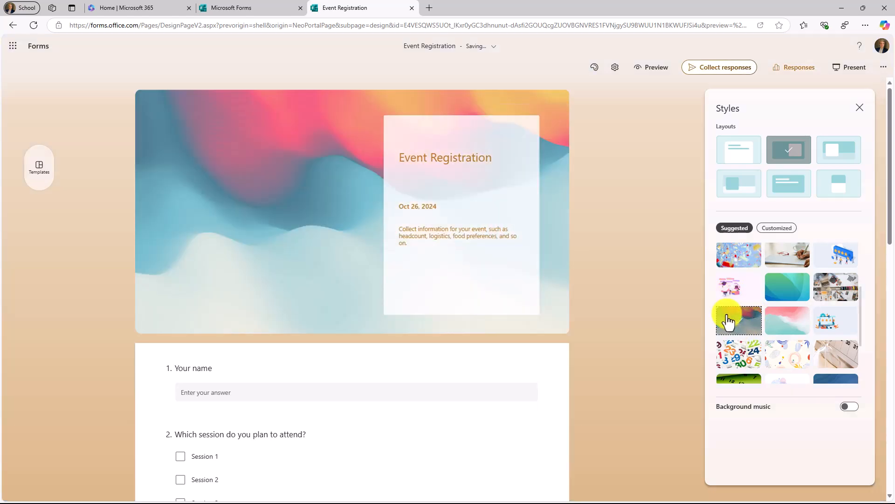
left_click(777, 227)
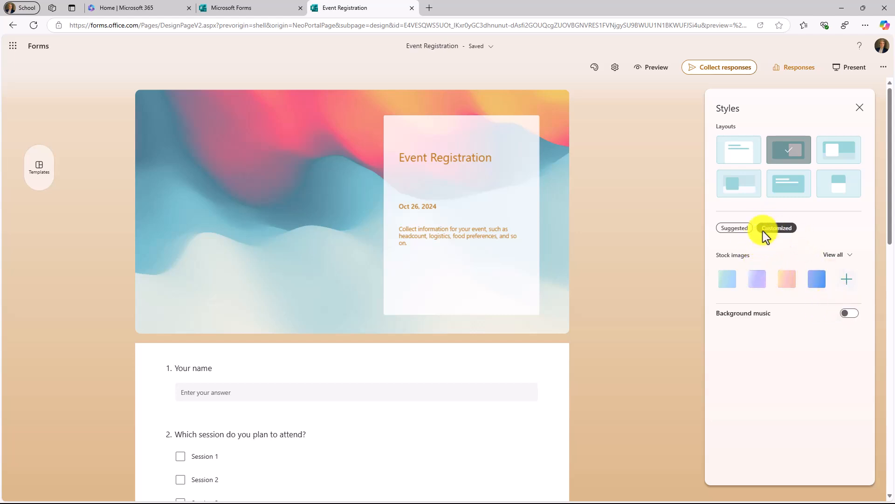
left_click(735, 227)
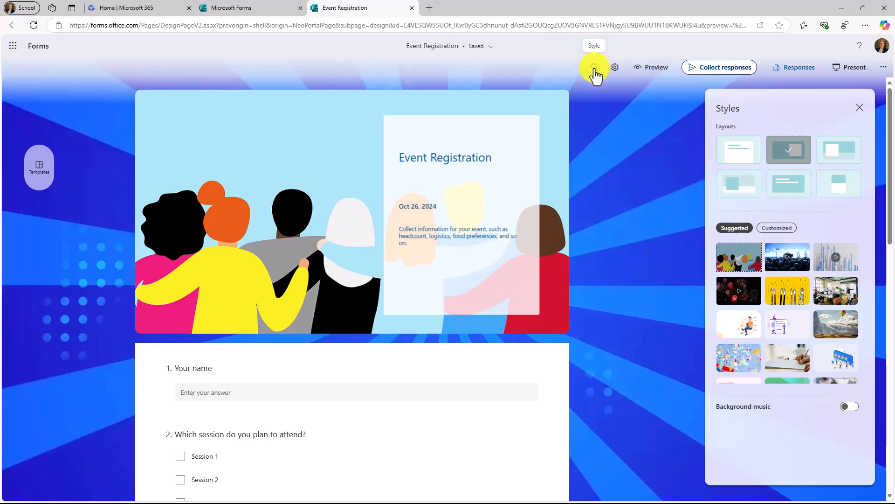
mouse_move(774, 150)
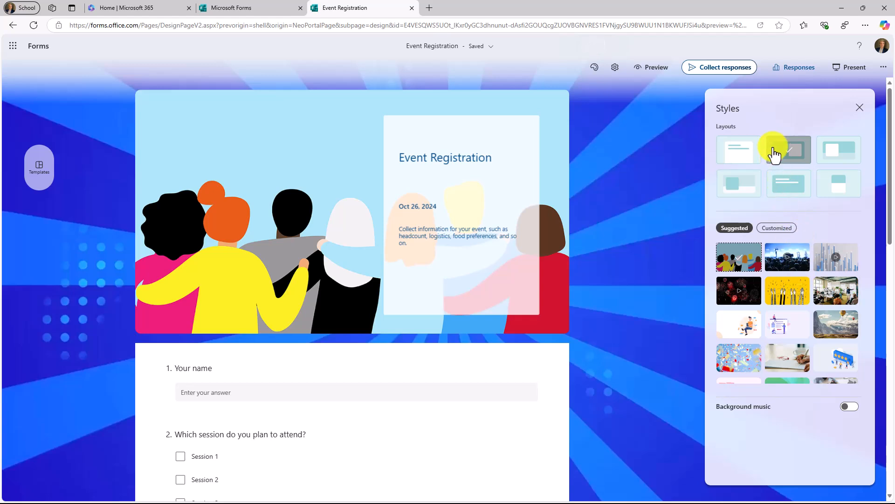
left_click(859, 108)
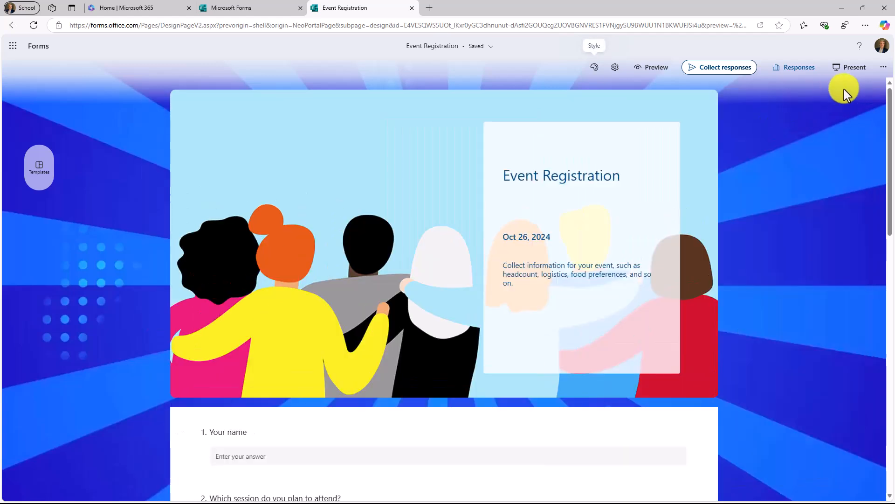
left_click(883, 67)
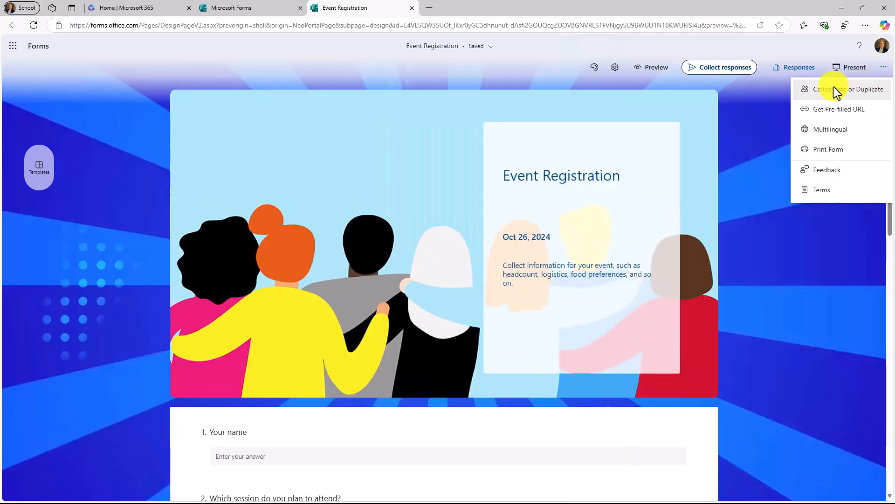
Generate an edit-collaboration link and a duplicate link for Event Registration.
left_click(841, 89)
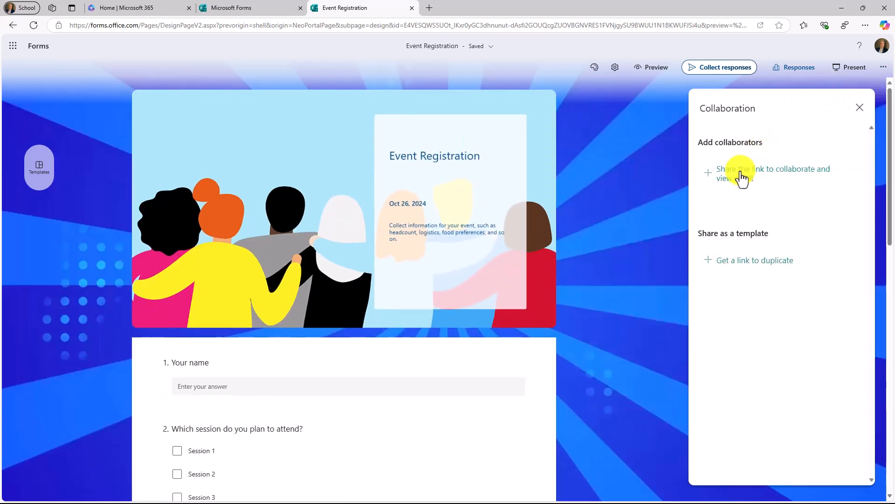
left_click(765, 173)
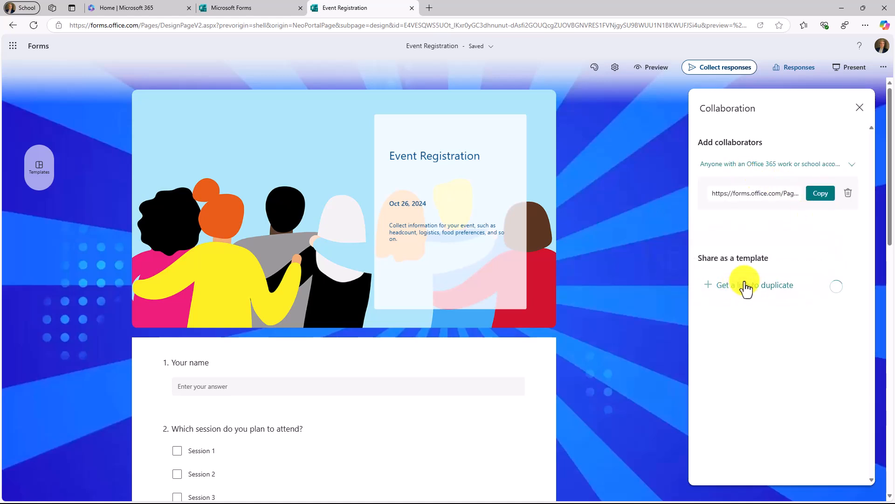
left_click(749, 285)
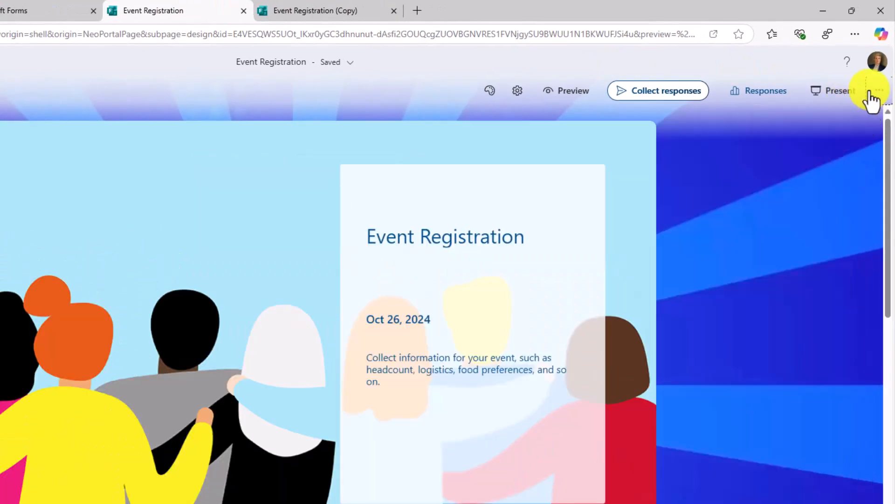
left_click(887, 90)
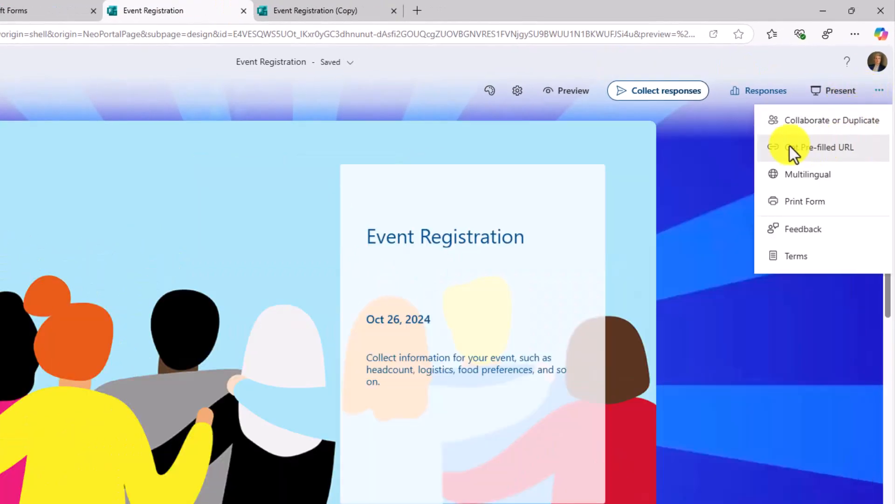
left_click(808, 174)
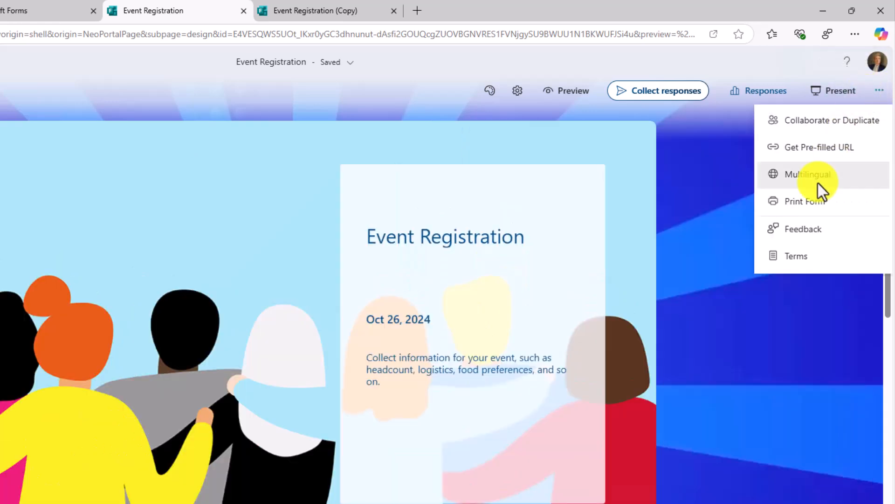
mouse_move(825, 229)
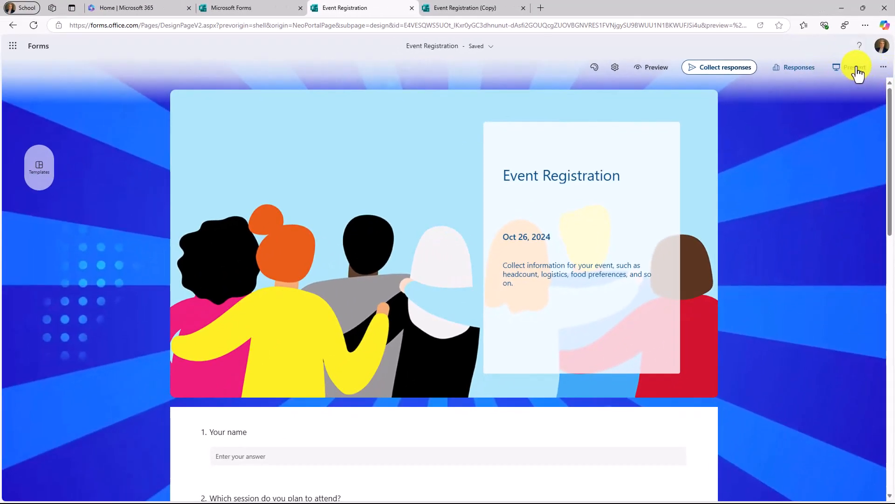
left_click(854, 66)
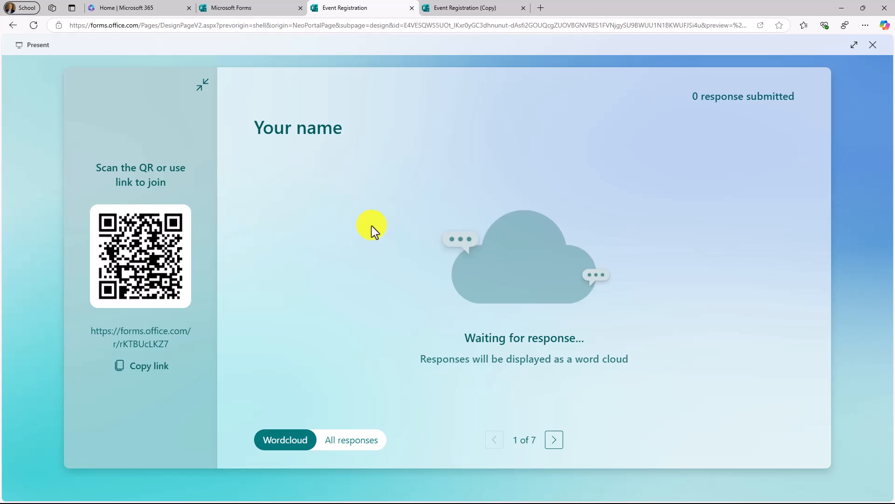
mouse_move(148, 270)
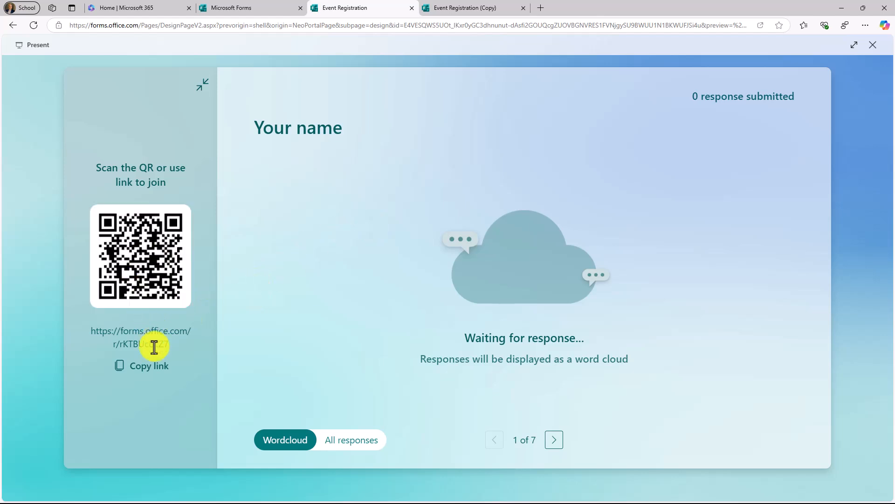
mouse_move(341, 307)
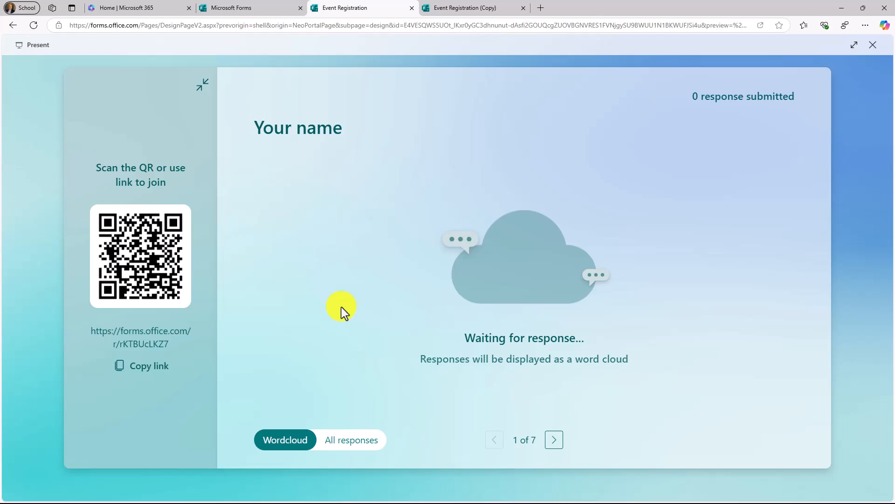
mouse_move(786, 79)
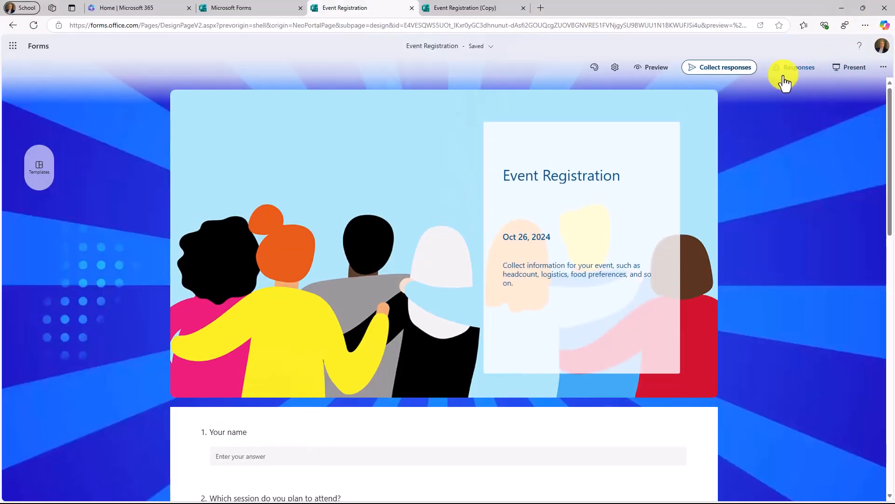
mouse_move(645, 43)
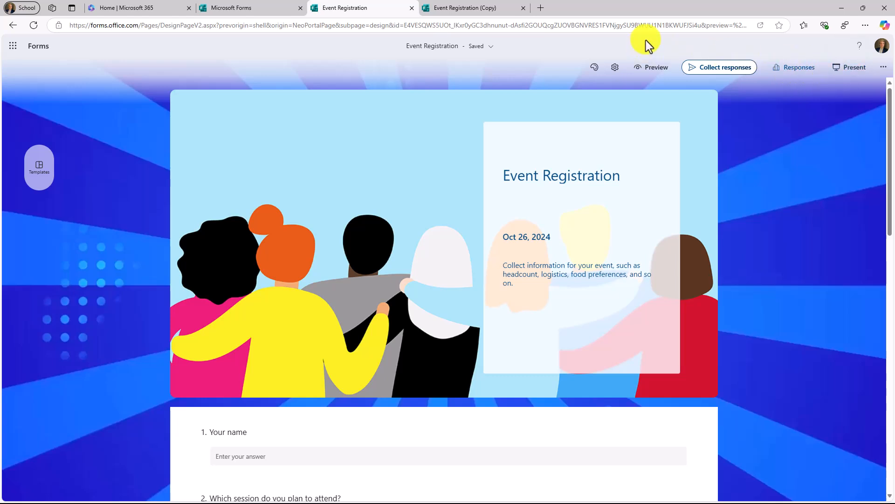
Restrict responses to Contoso, one per person, names unrecorded, and copy the link.
left_click(724, 66)
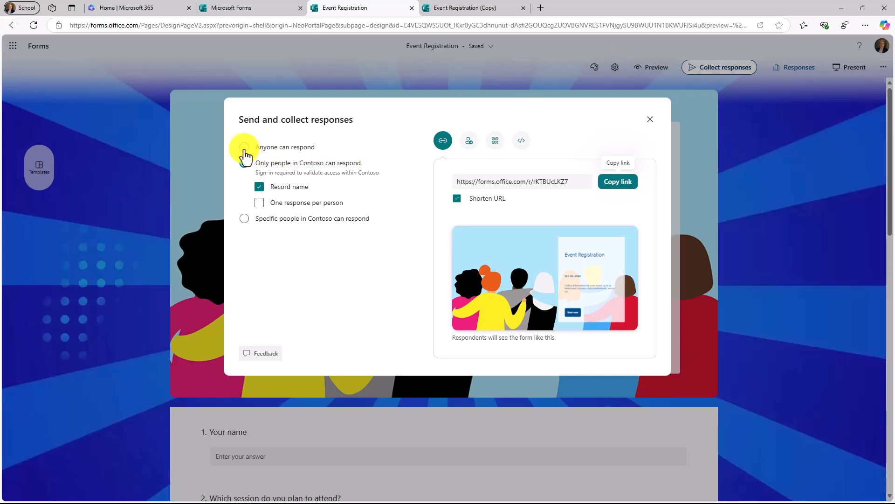
left_click(244, 163)
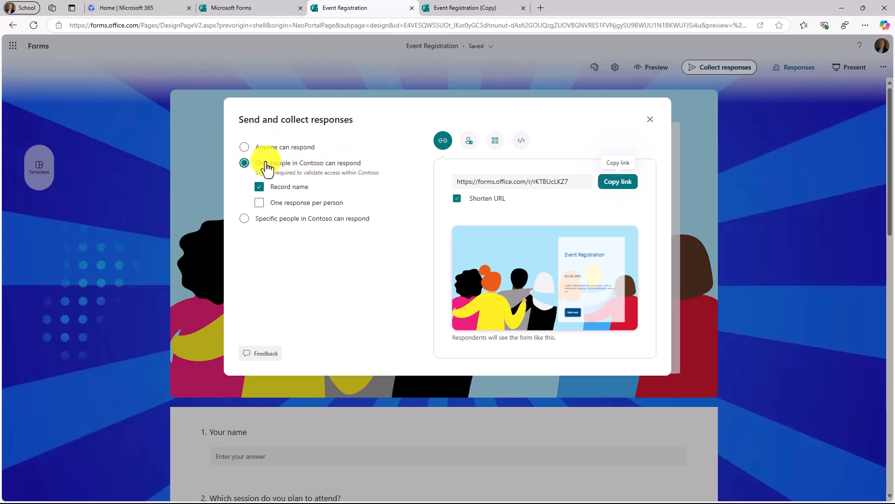
left_click(259, 186)
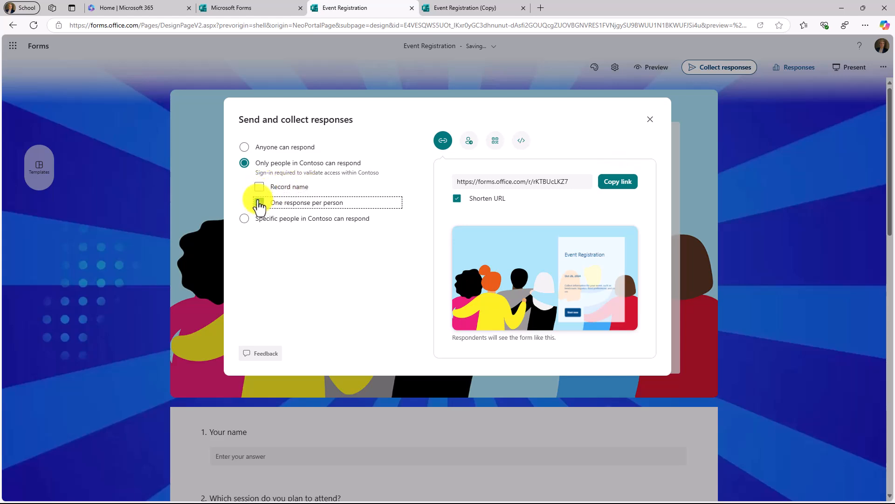
left_click(259, 202)
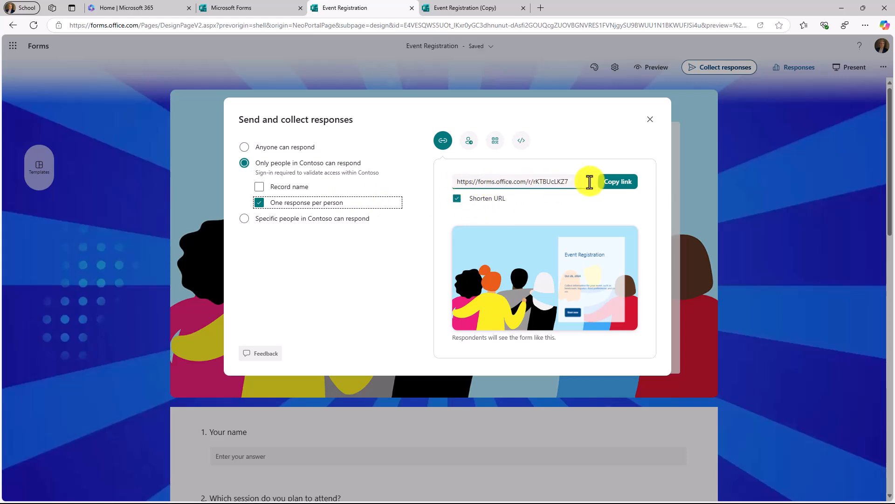
left_click(494, 140)
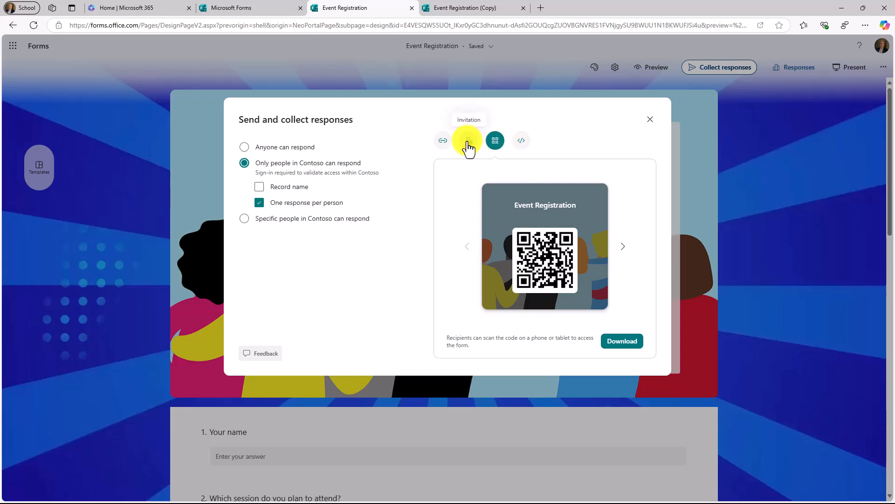
left_click(469, 140)
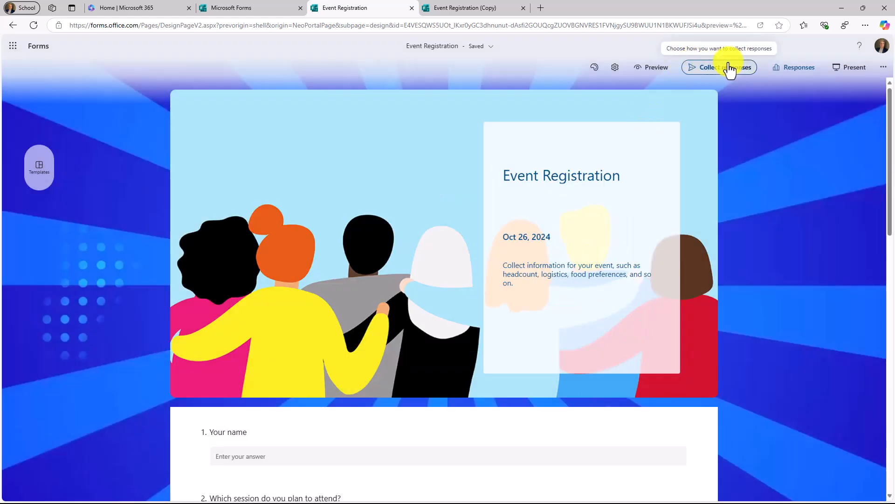
mouse_move(765, 96)
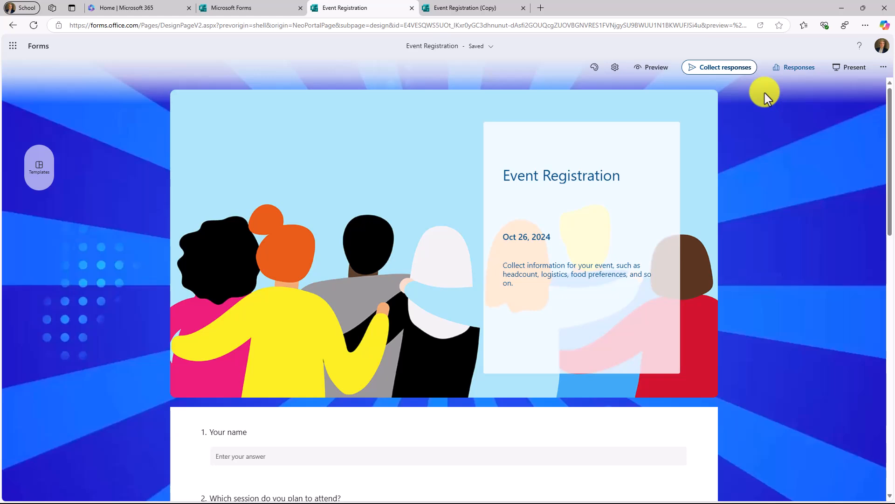
mouse_move(78, 105)
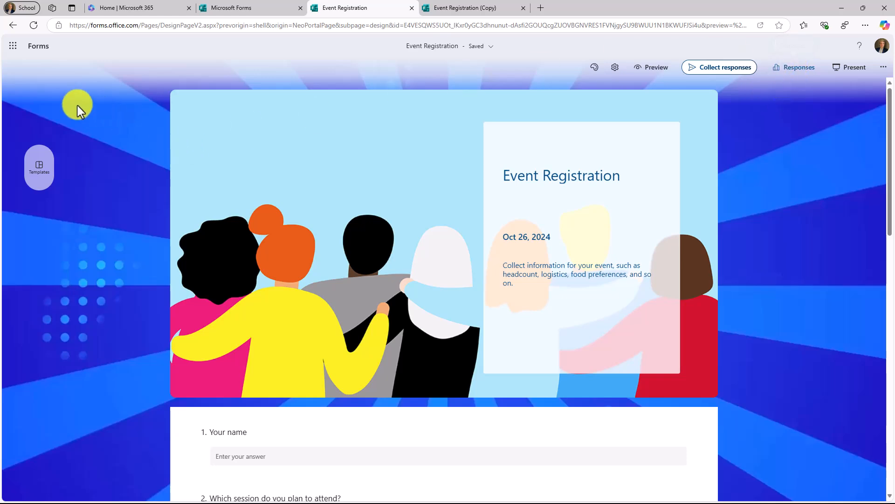
Return to the Forms home and open the Climate change (Physical Science) quiz.
left_click(38, 46)
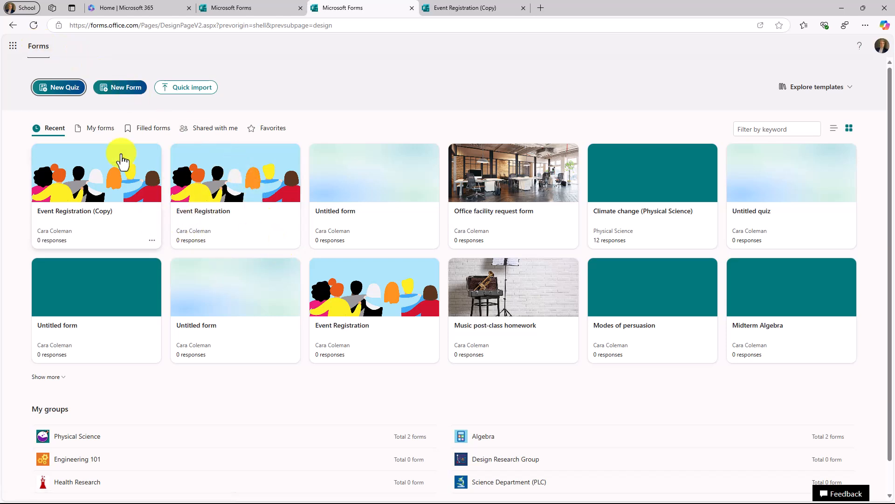
mouse_move(59, 87)
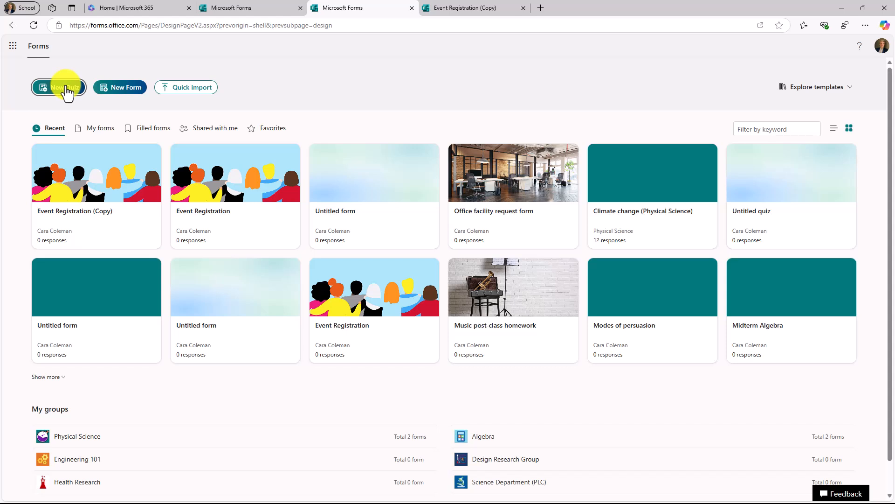
mouse_move(598, 162)
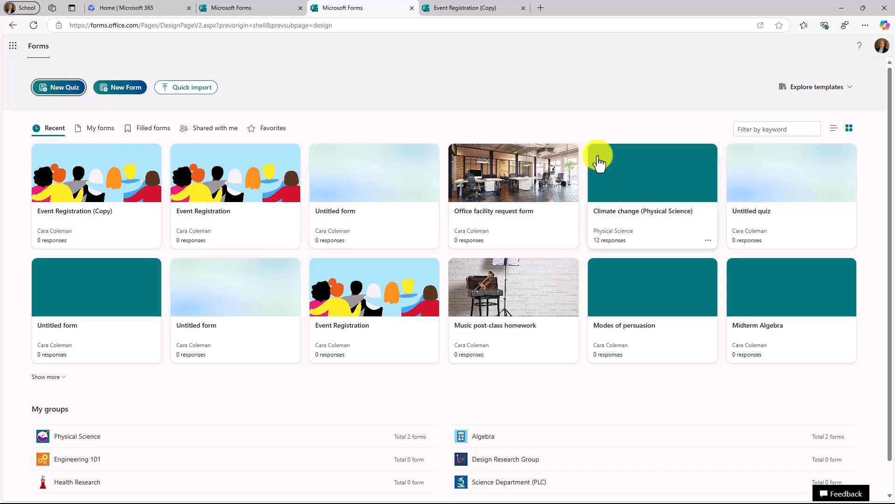
left_click(652, 172)
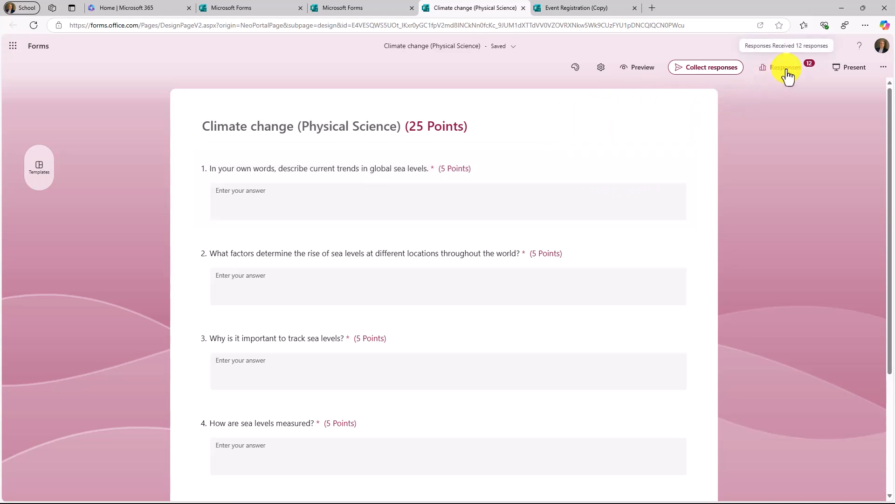
View the quiz's Responses summary per question, then open Review answers.
left_click(787, 67)
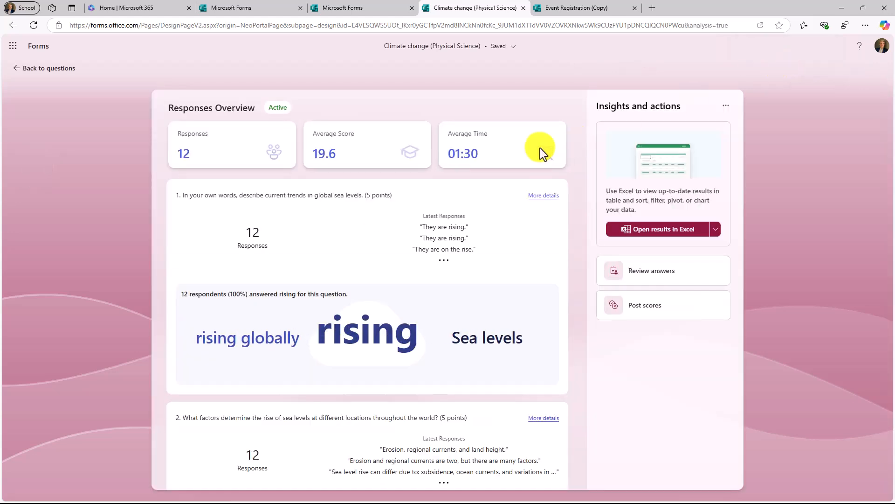
mouse_move(205, 370)
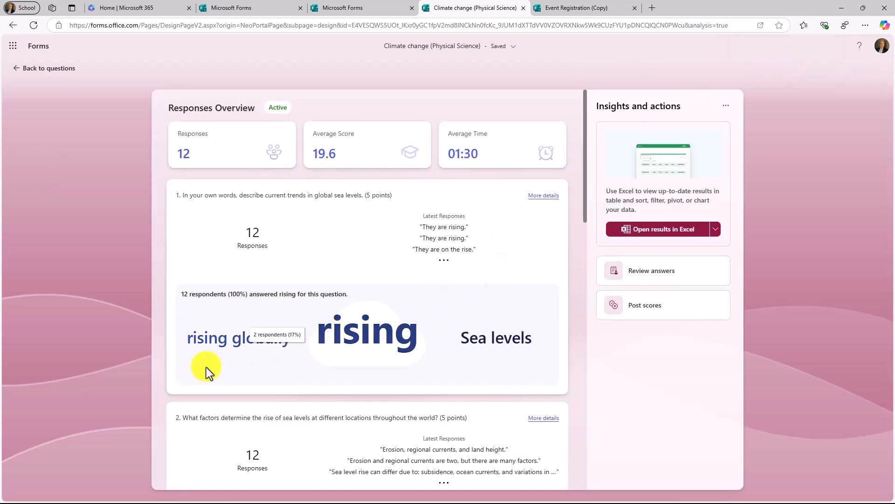
mouse_move(163, 243)
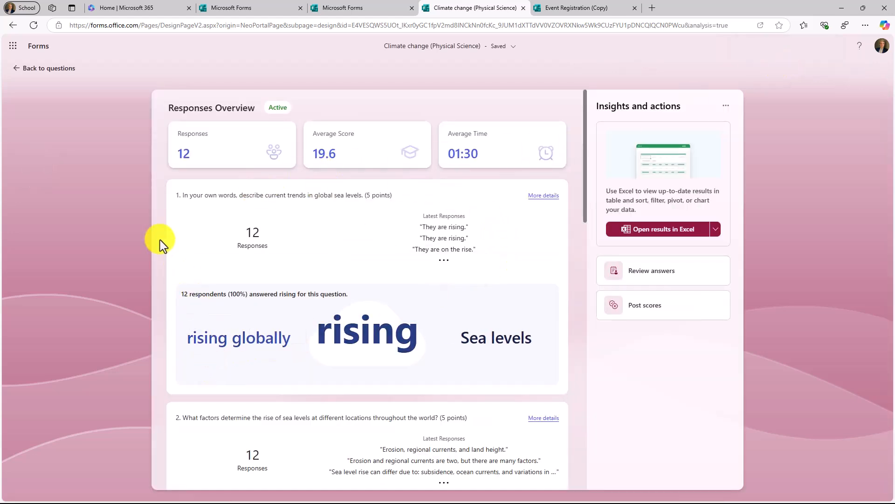
mouse_move(194, 254)
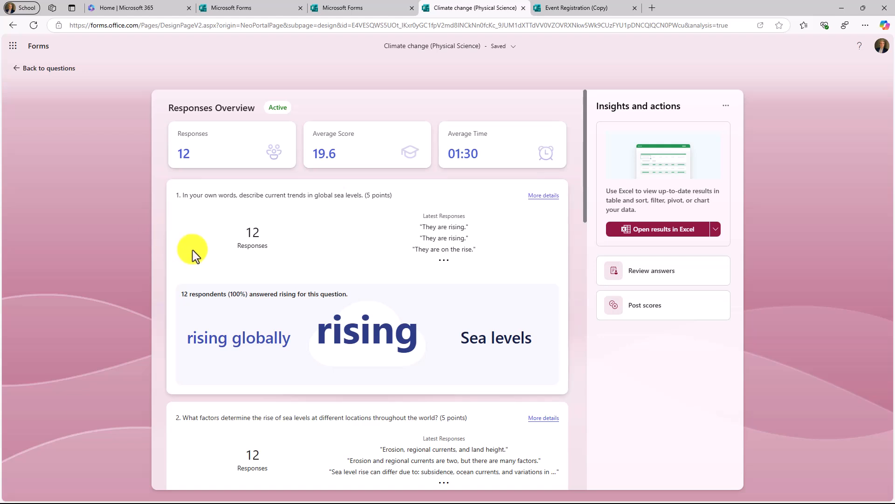
mouse_move(311, 176)
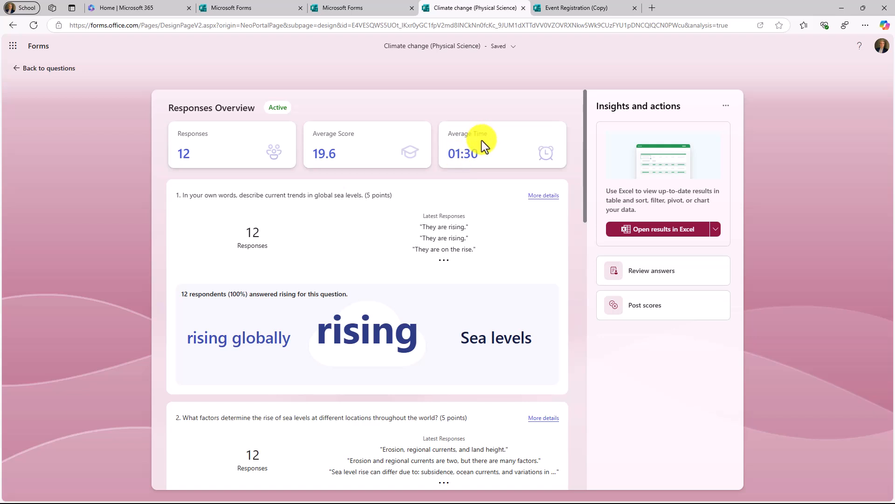
mouse_move(277, 112)
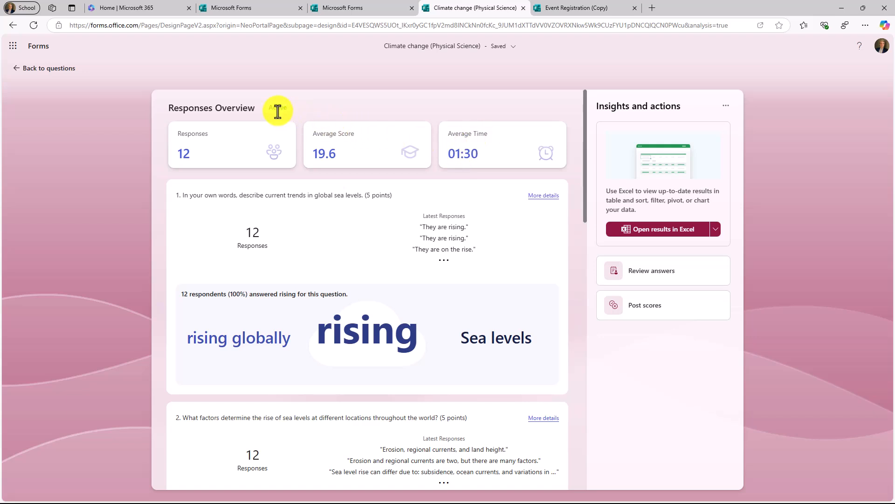
scroll("down", 3)
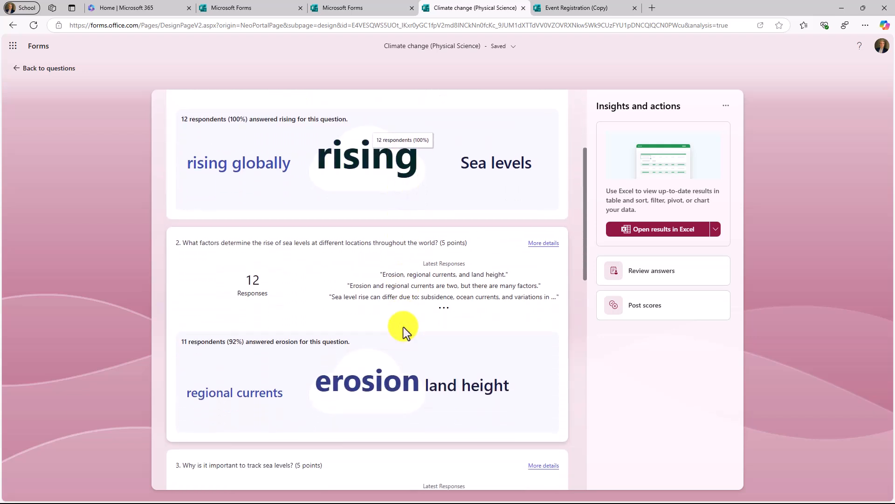
scroll("down", 3)
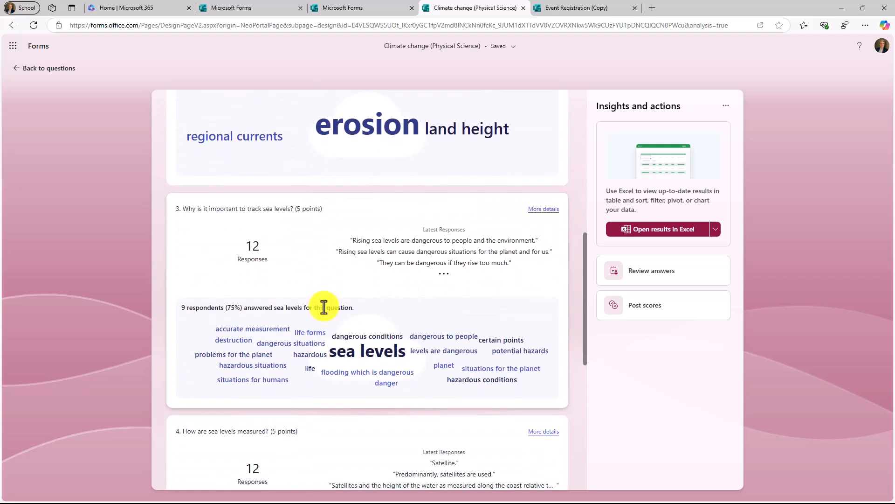
scroll("down", 3)
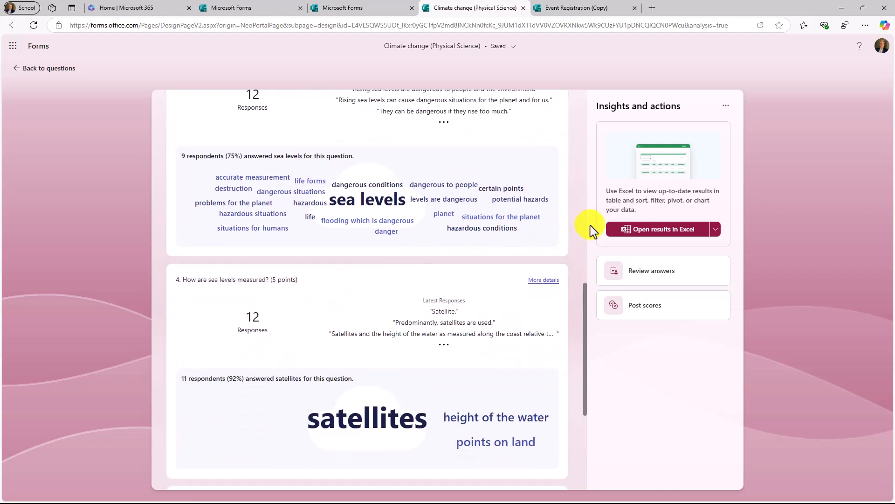
mouse_move(657, 277)
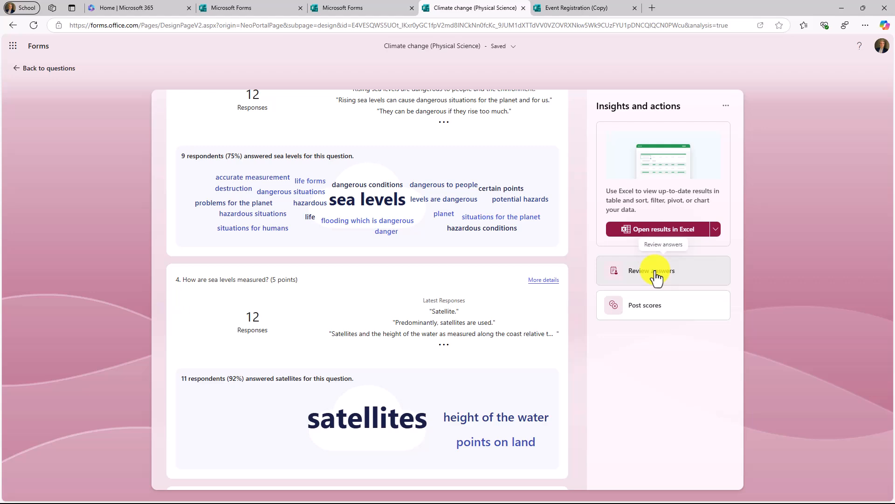
left_click(652, 270)
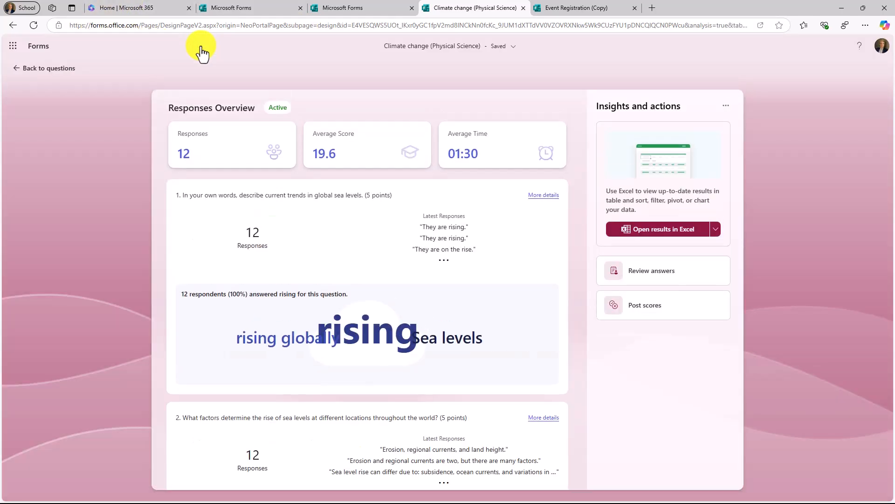
Review the Climate change quiz grades, then export the quiz results to an Excel workbook.
left_click(644, 304)
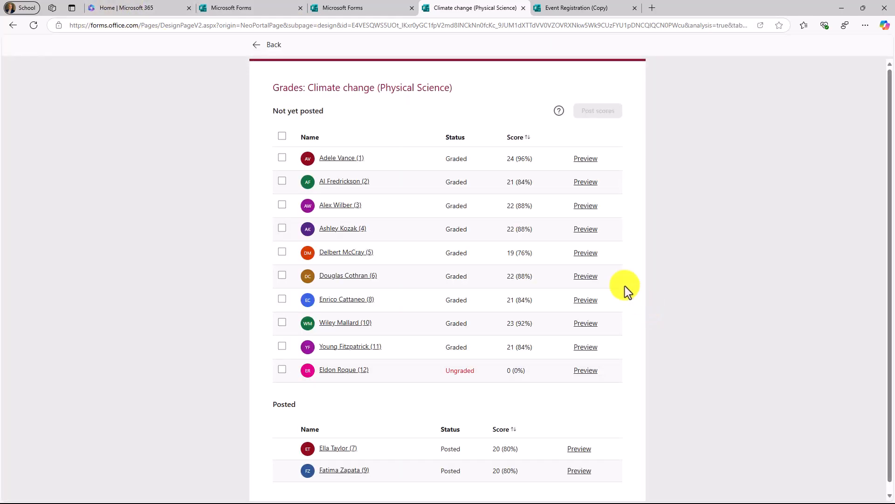
mouse_move(258, 117)
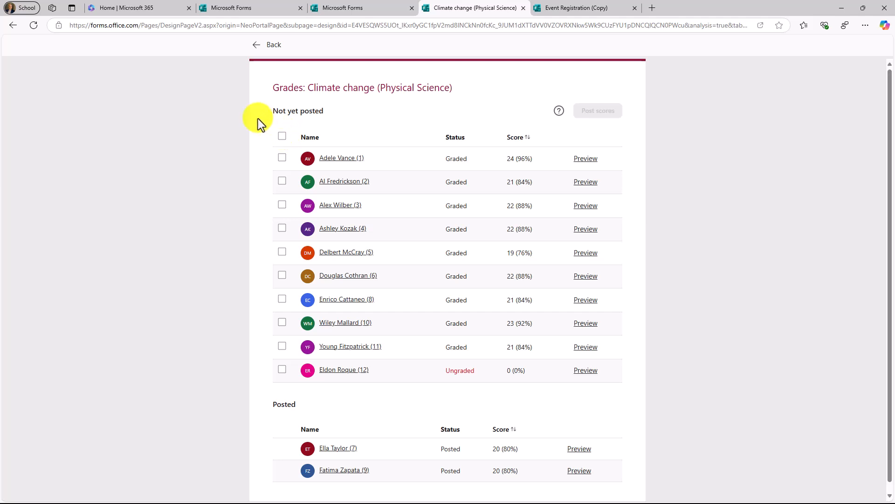
left_click(261, 45)
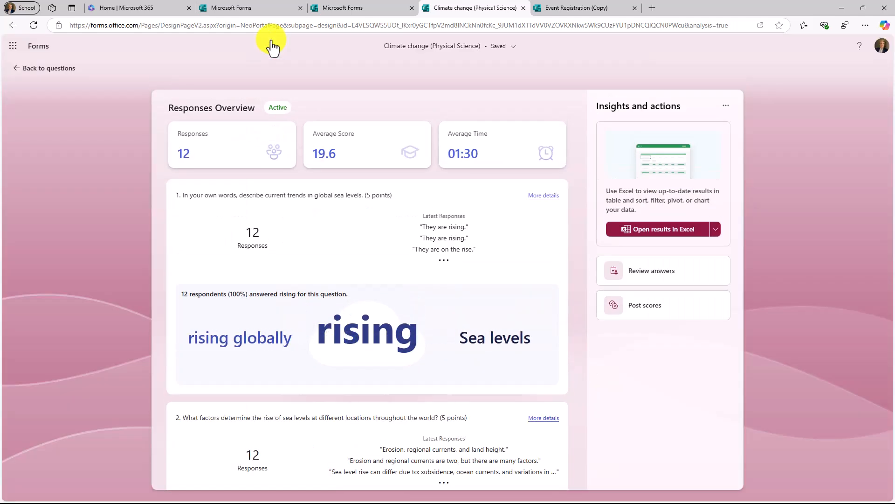
mouse_move(600, 199)
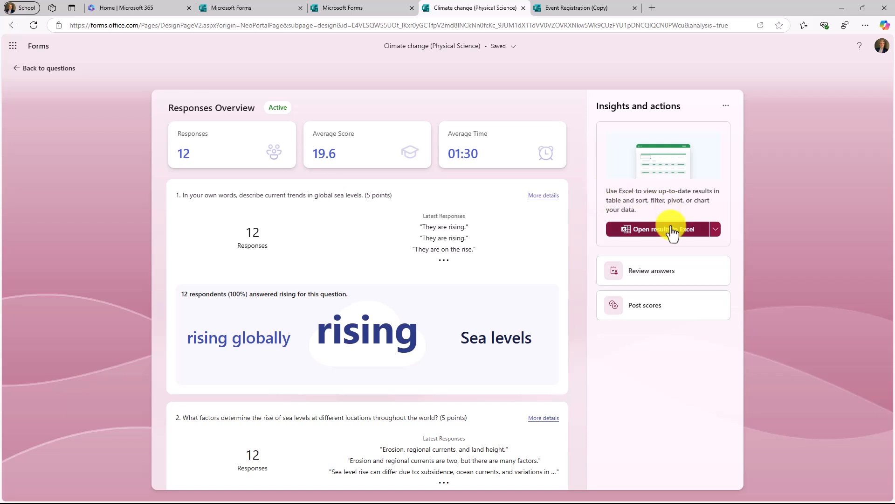
left_click(657, 229)
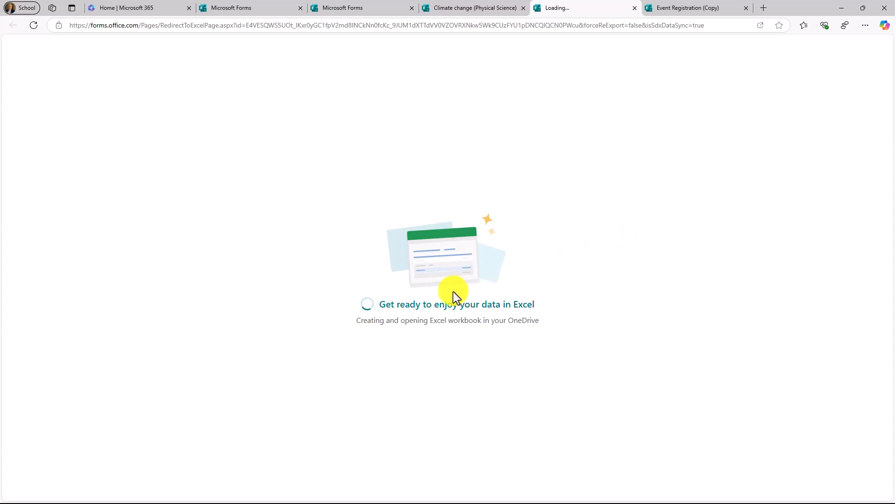